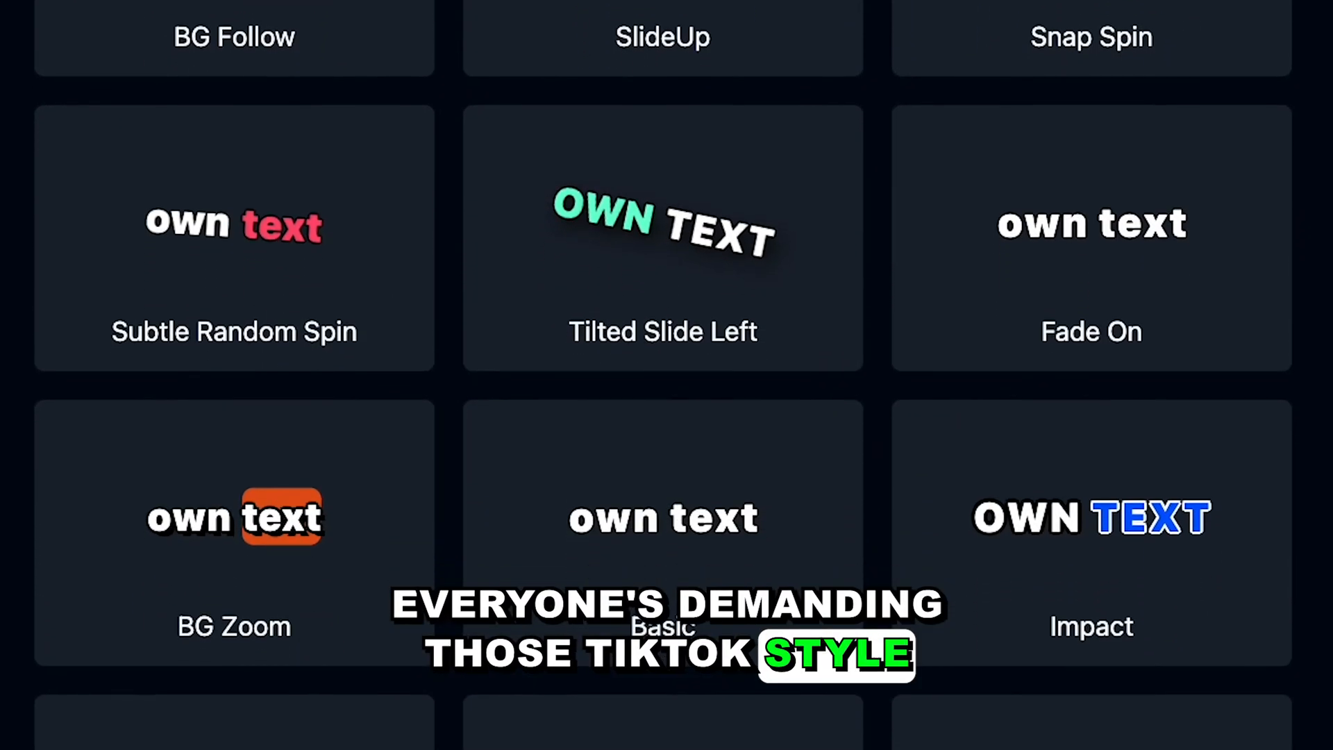
# Move the playhead to about one minute into the podcast sequence
pyautogui.scroll(-3)
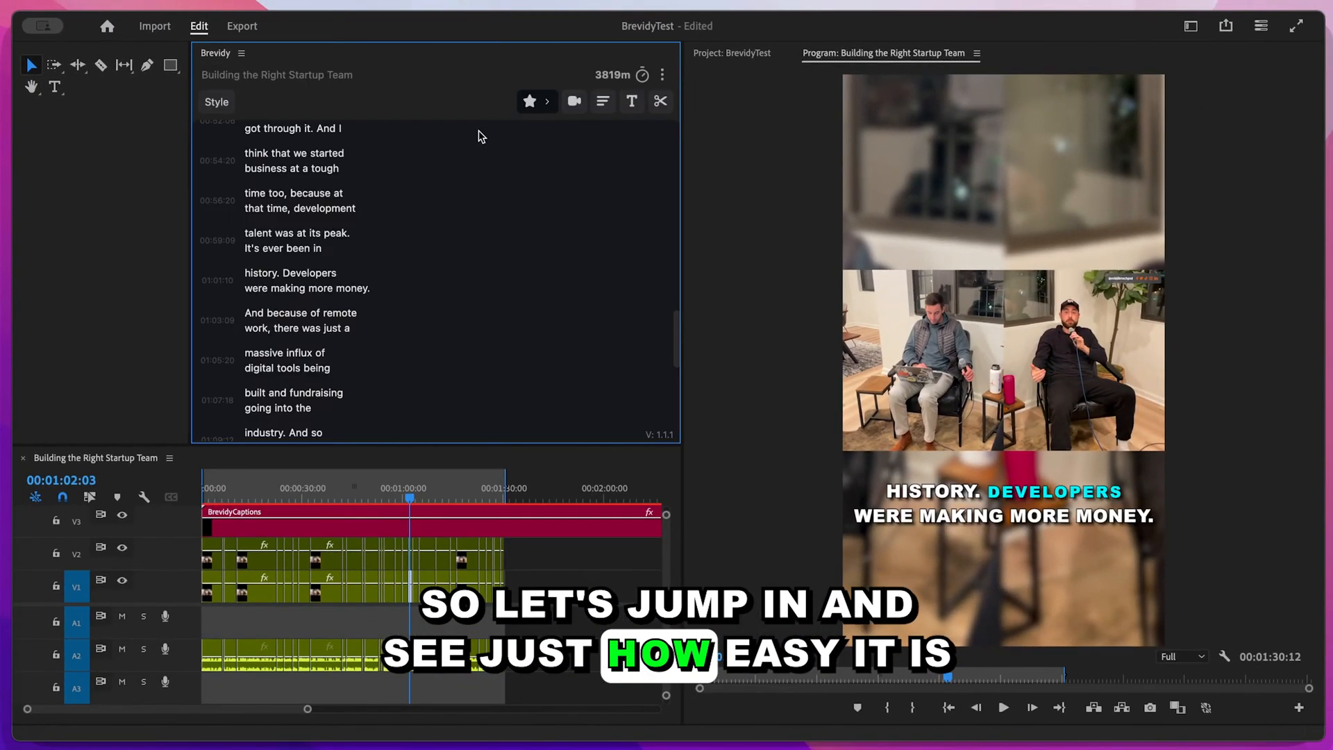
pyautogui.click(574, 101)
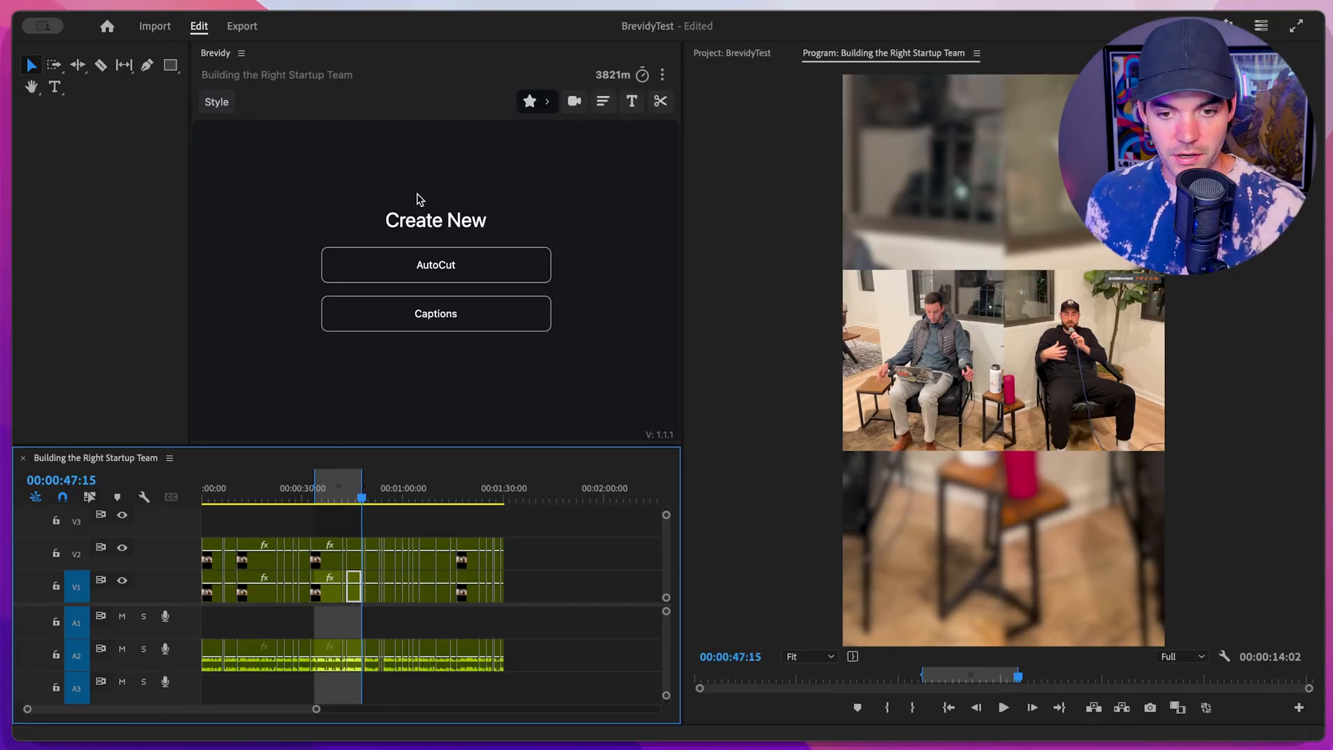
pyautogui.moveTo(287, 144)
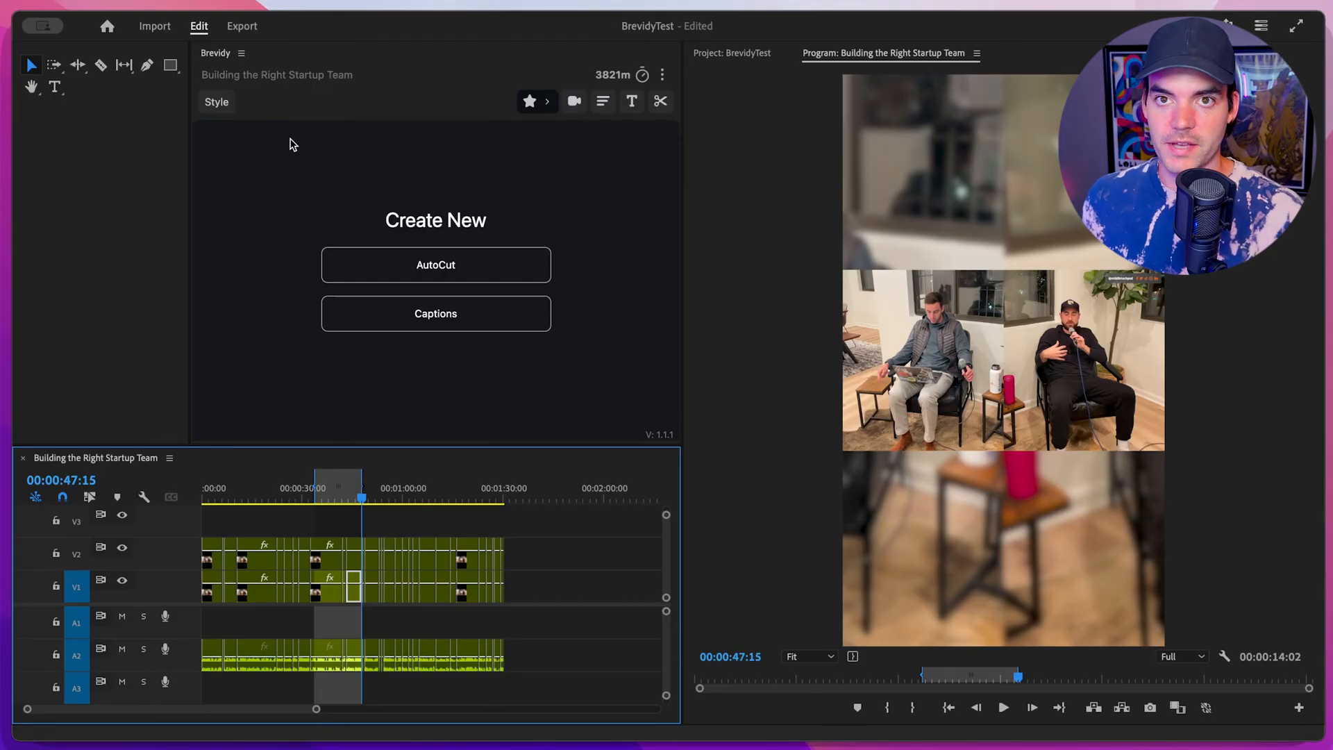
pyautogui.moveTo(259, 491)
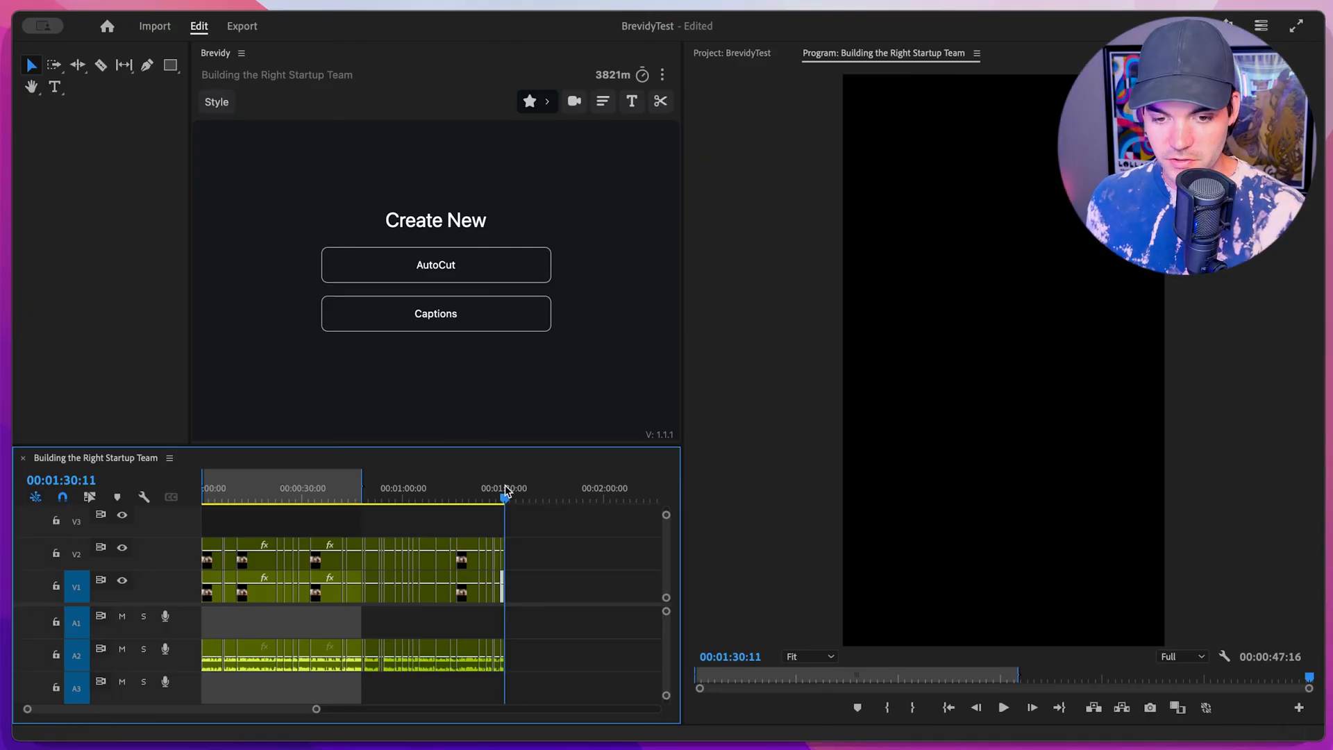
pyautogui.click(410, 495)
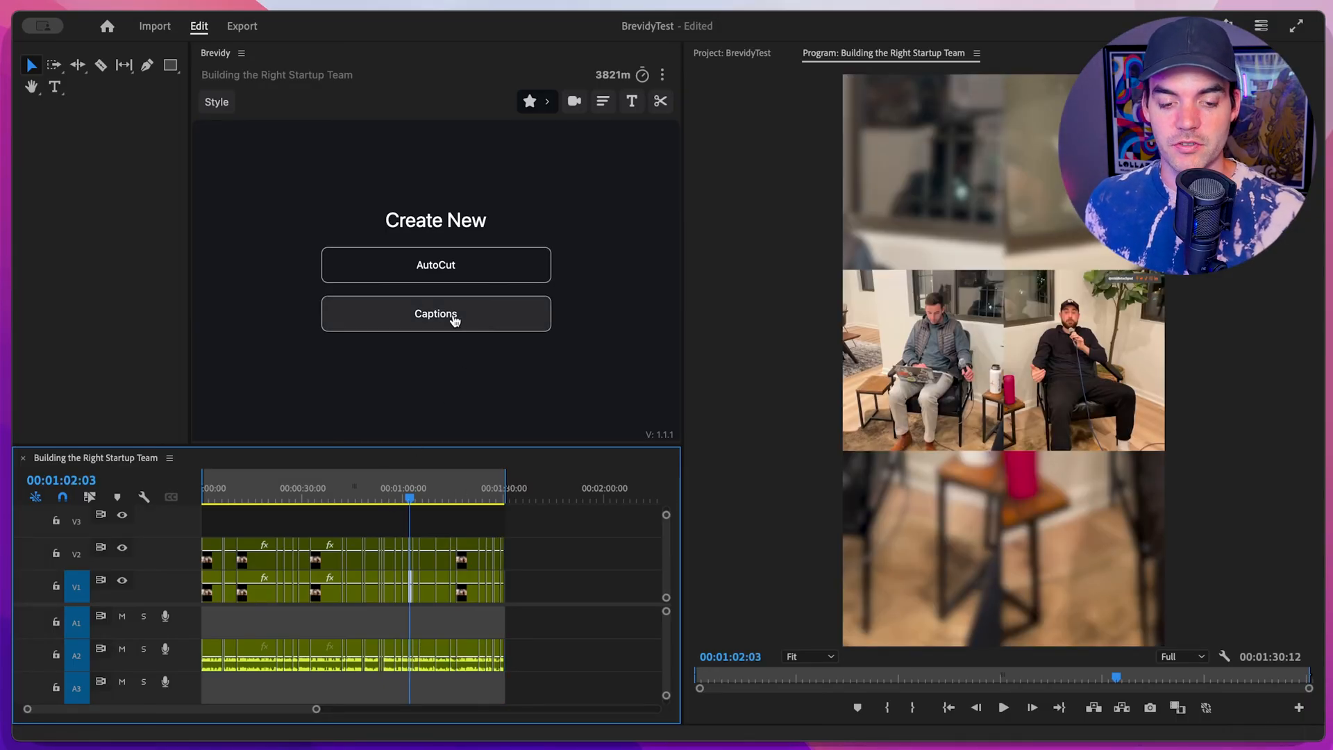
# Start Brevidy captions with the BG Follow style and review the Accurate transcription model
pyautogui.click(436, 313)
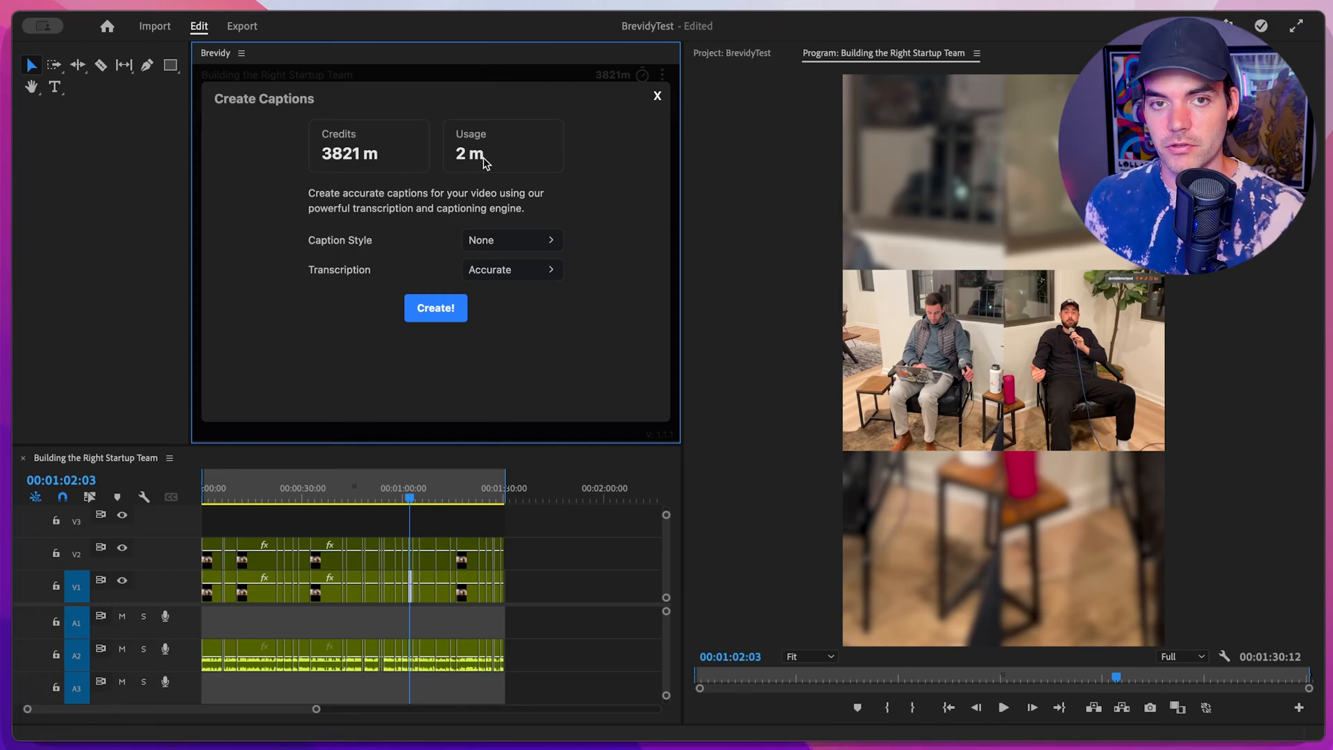
pyautogui.click(510, 240)
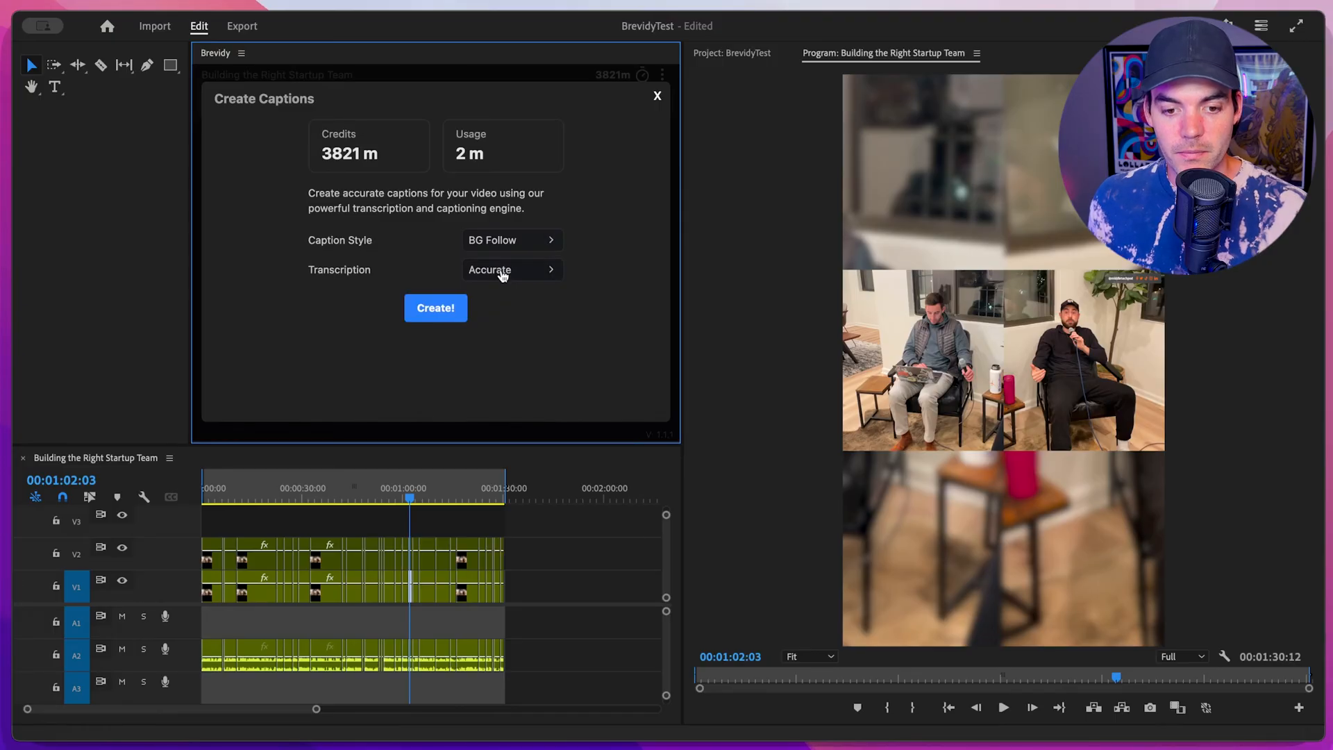
pyautogui.click(510, 269)
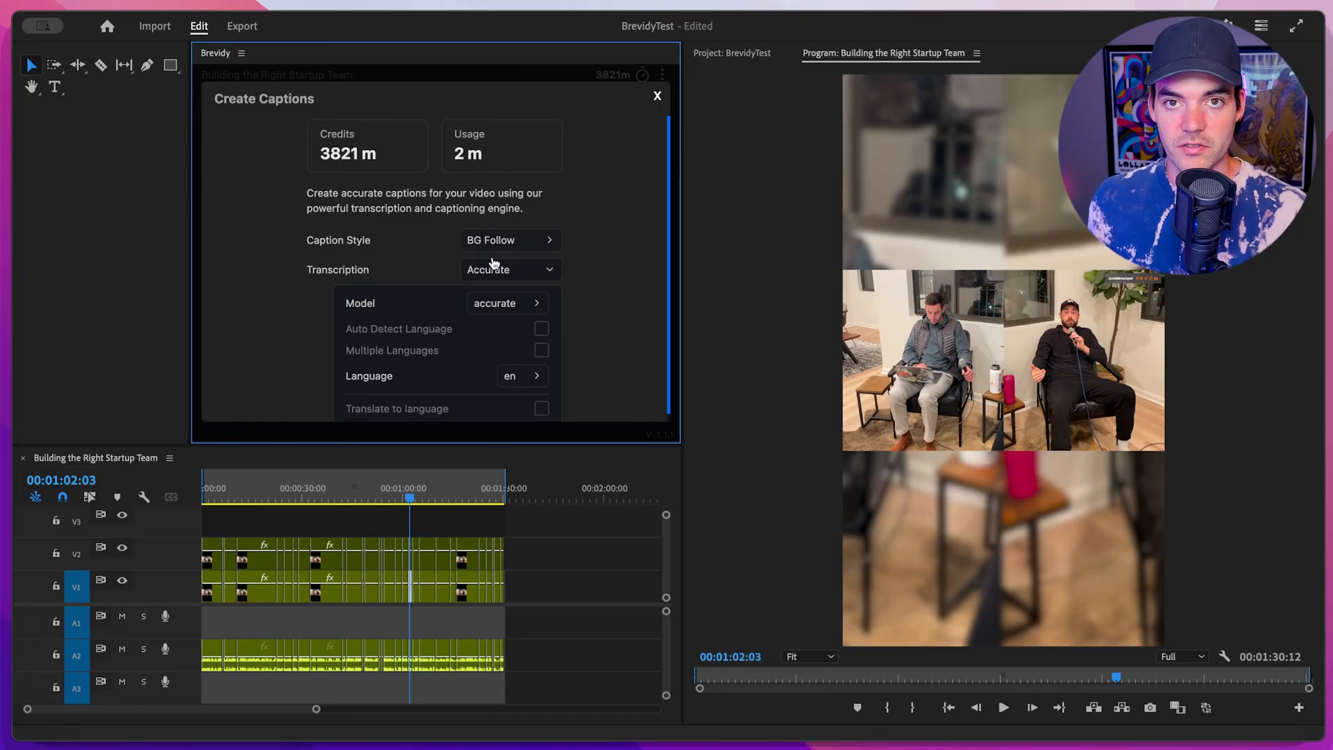
pyautogui.click(506, 303)
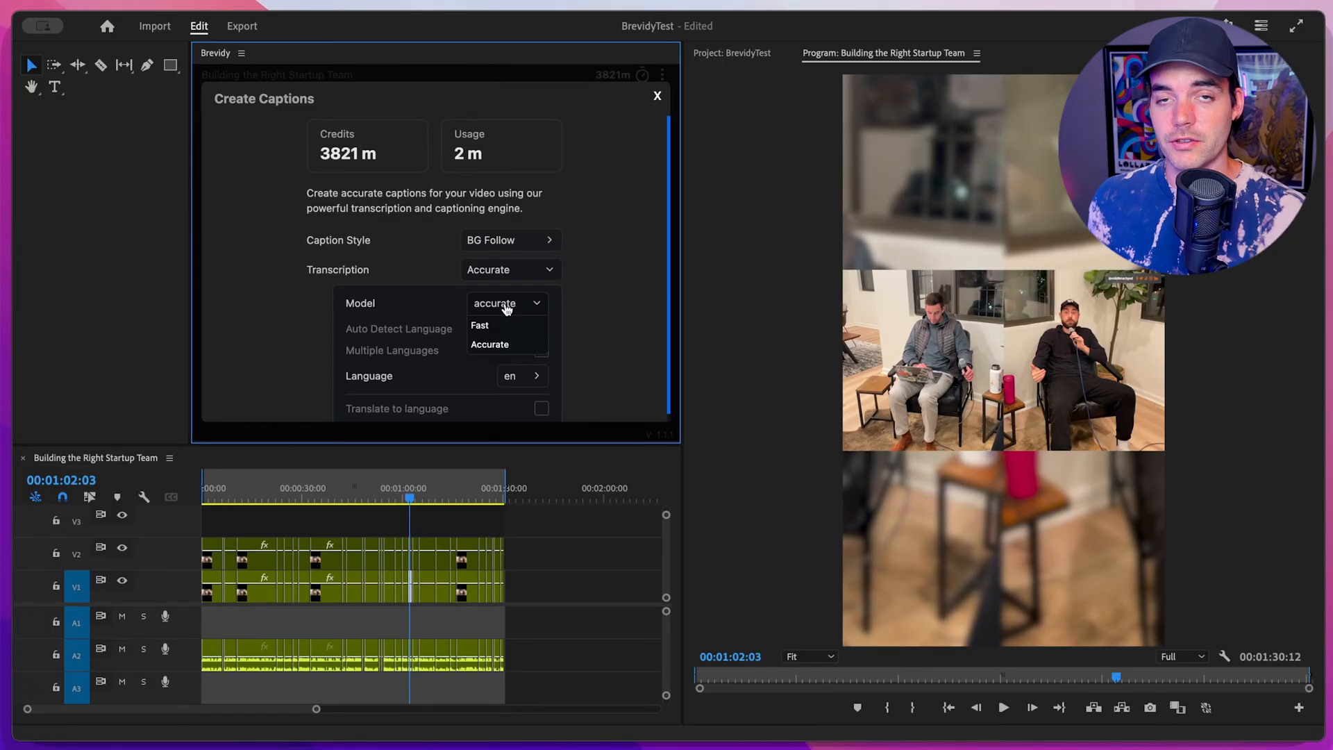
pyautogui.moveTo(492, 332)
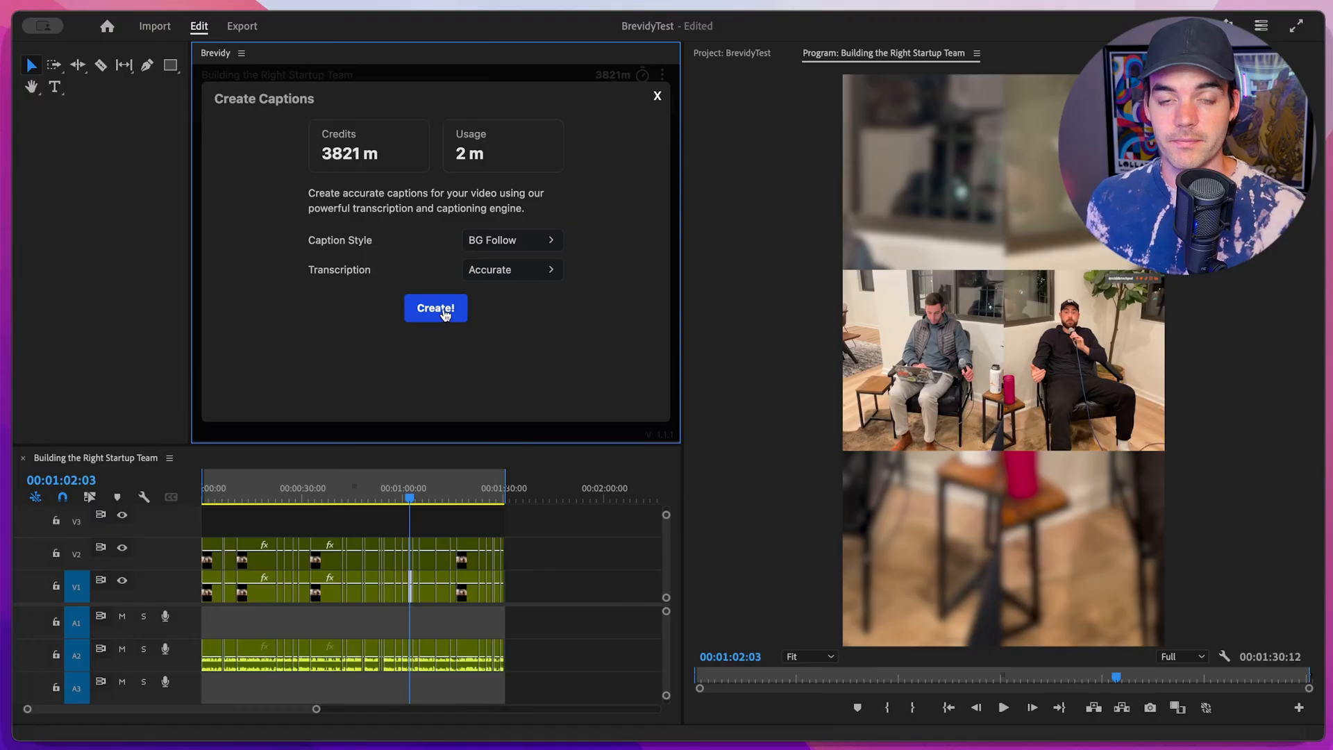
# Generate the BrevidyCaptions clip by transcribing the podcast with these caption settings
pyautogui.click(435, 307)
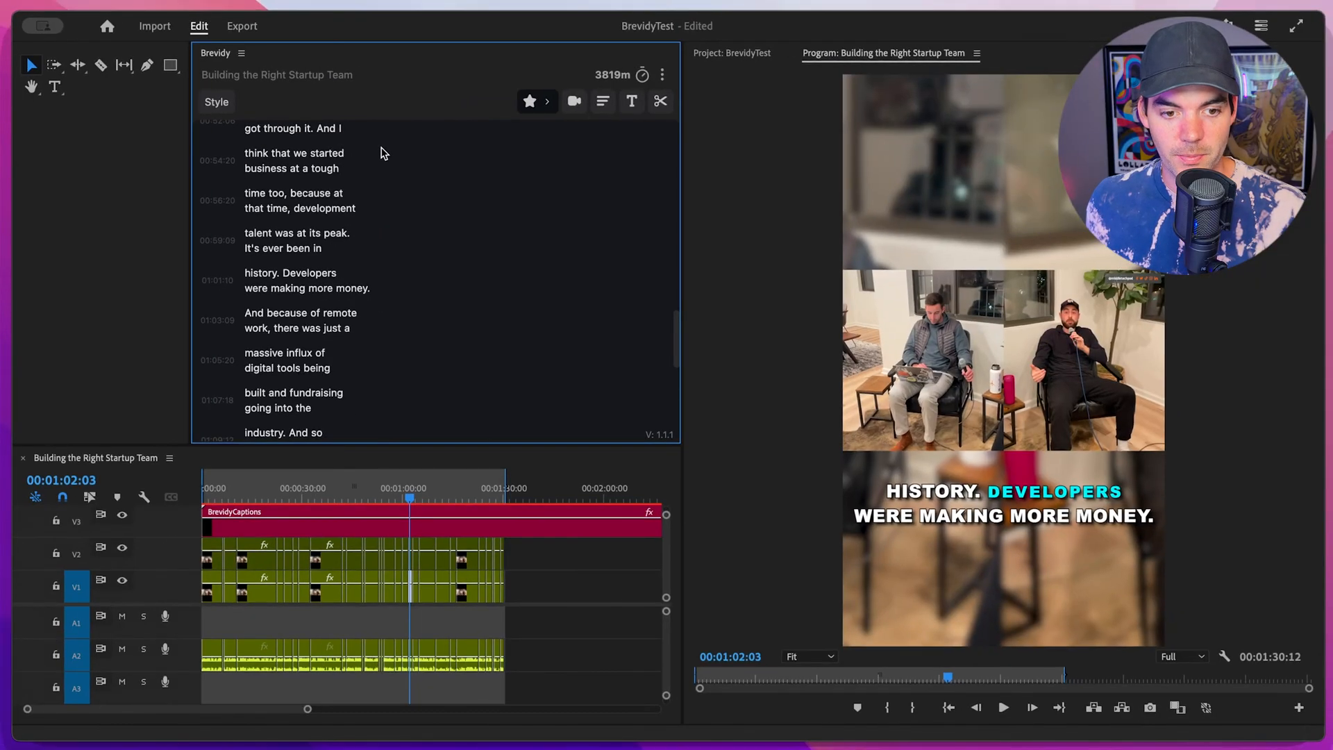
# Apply the BG Zoom caption preset and set the caption position to Bottom
pyautogui.click(216, 101)
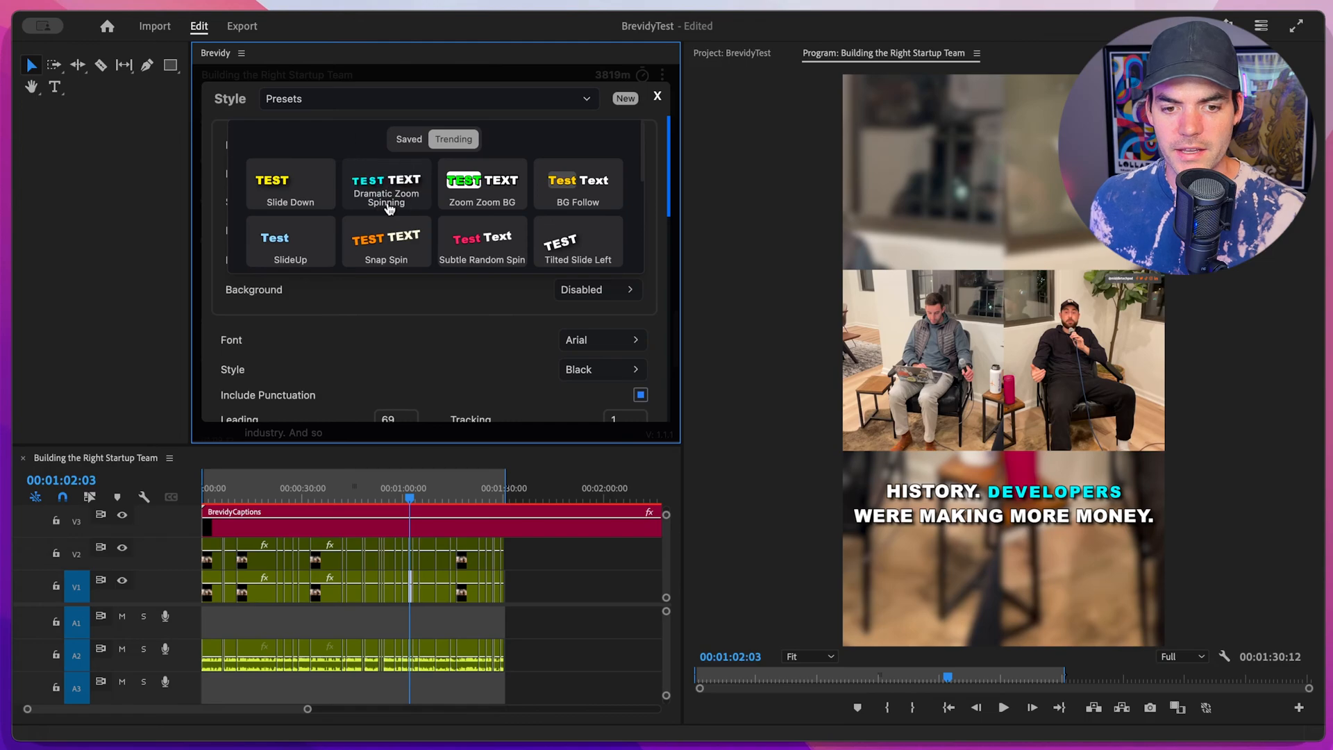
pyautogui.scroll(-3)
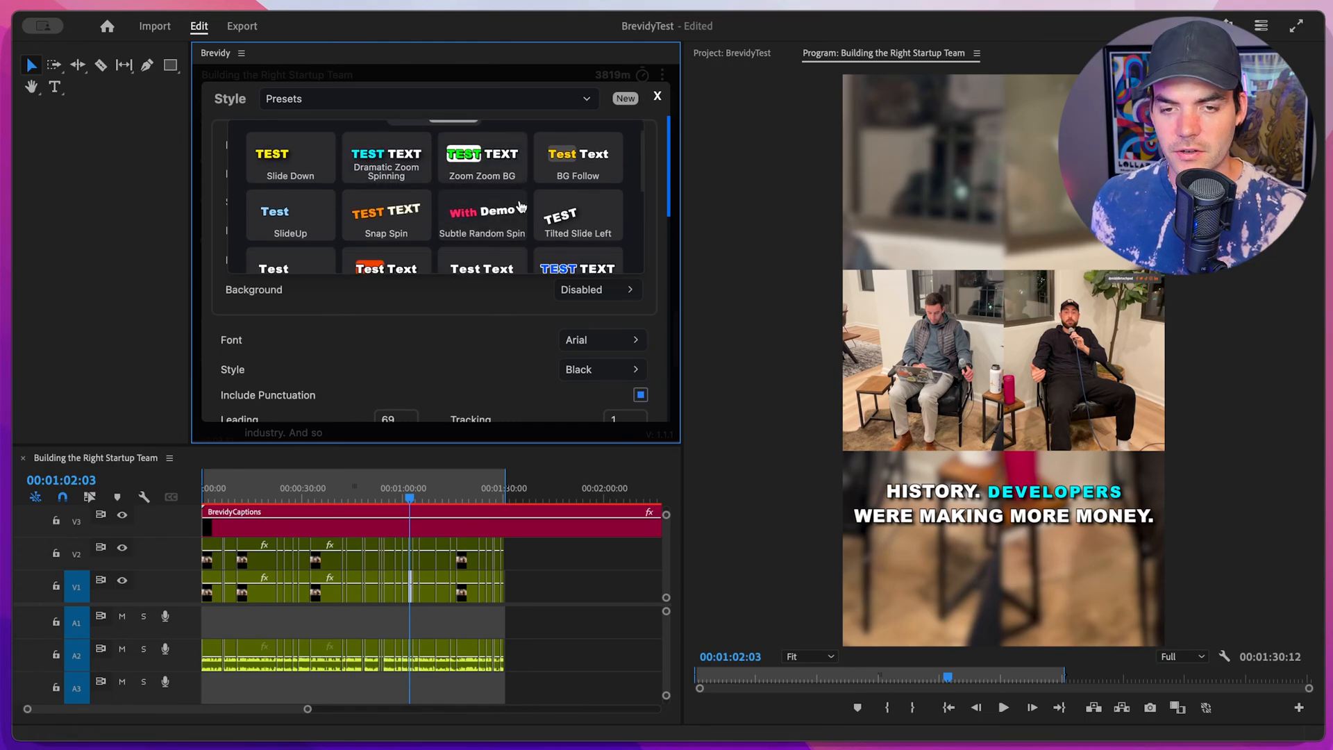
pyautogui.scroll(-3)
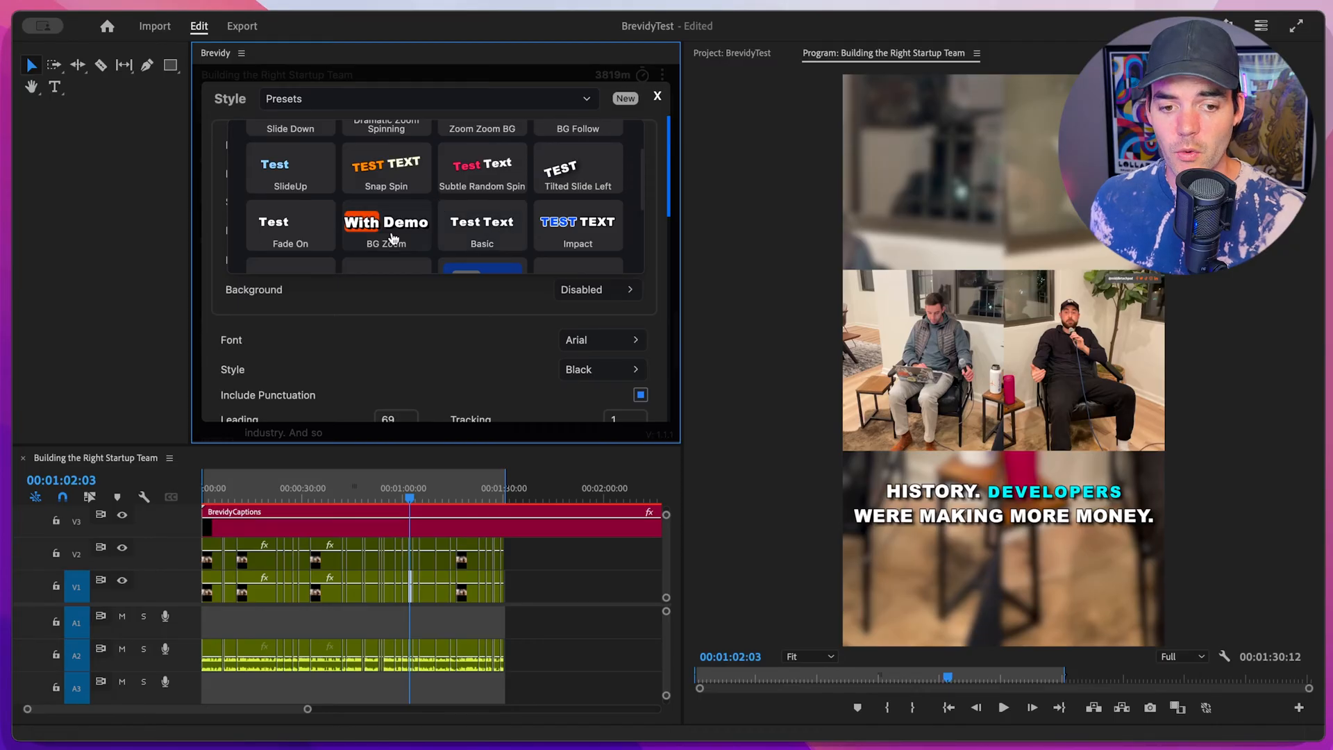
pyautogui.click(385, 227)
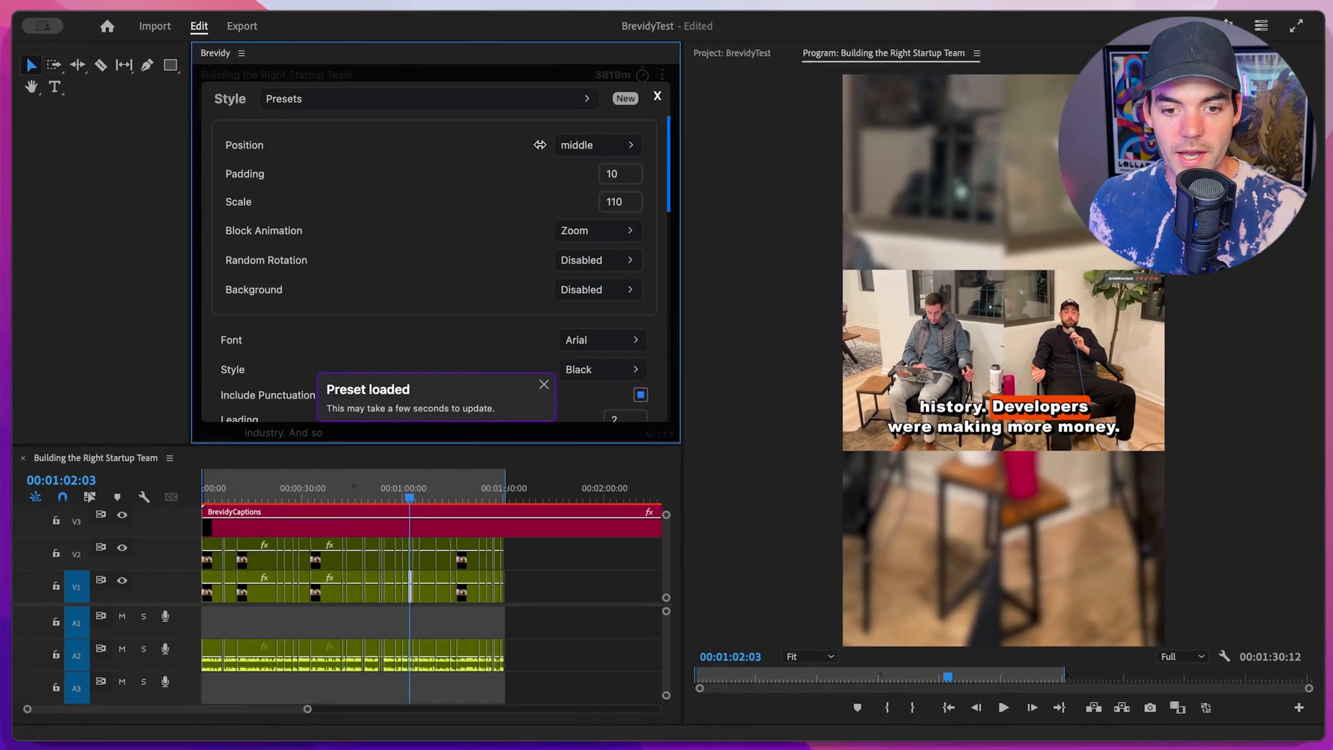
pyautogui.click(598, 145)
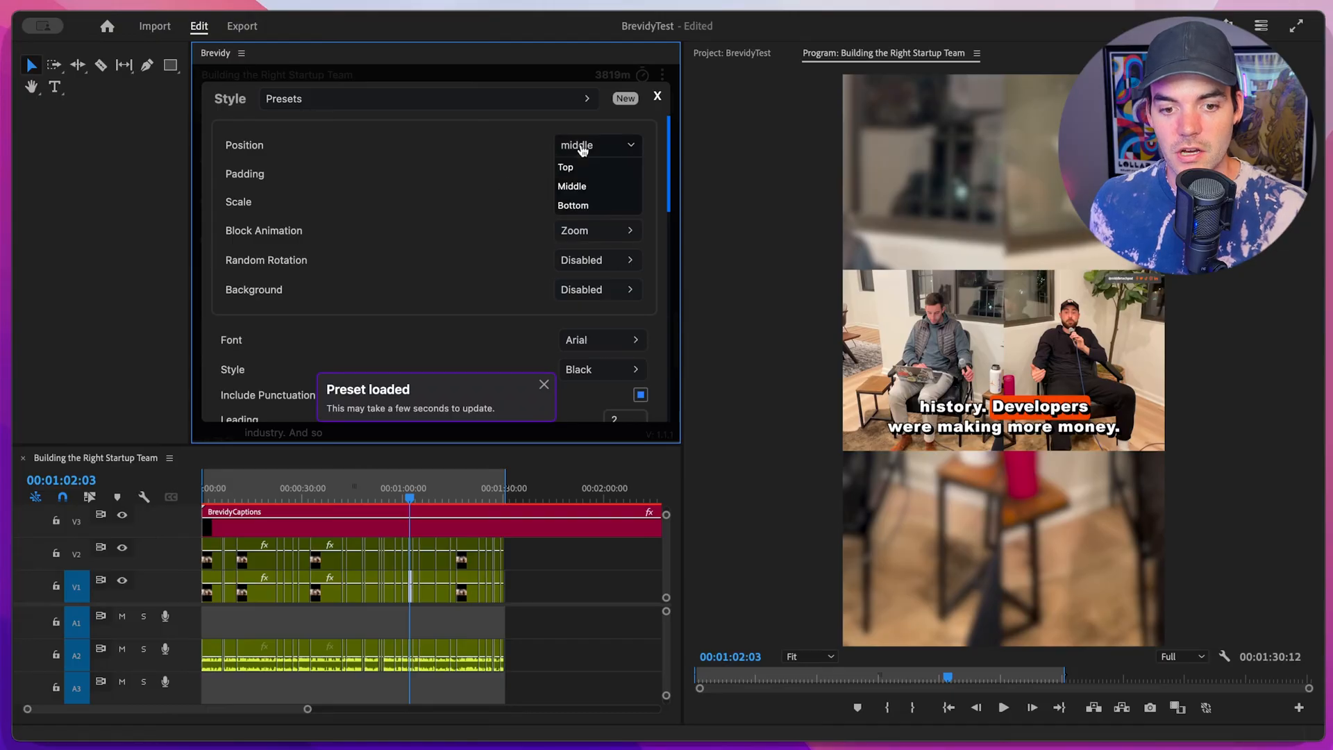
pyautogui.click(572, 205)
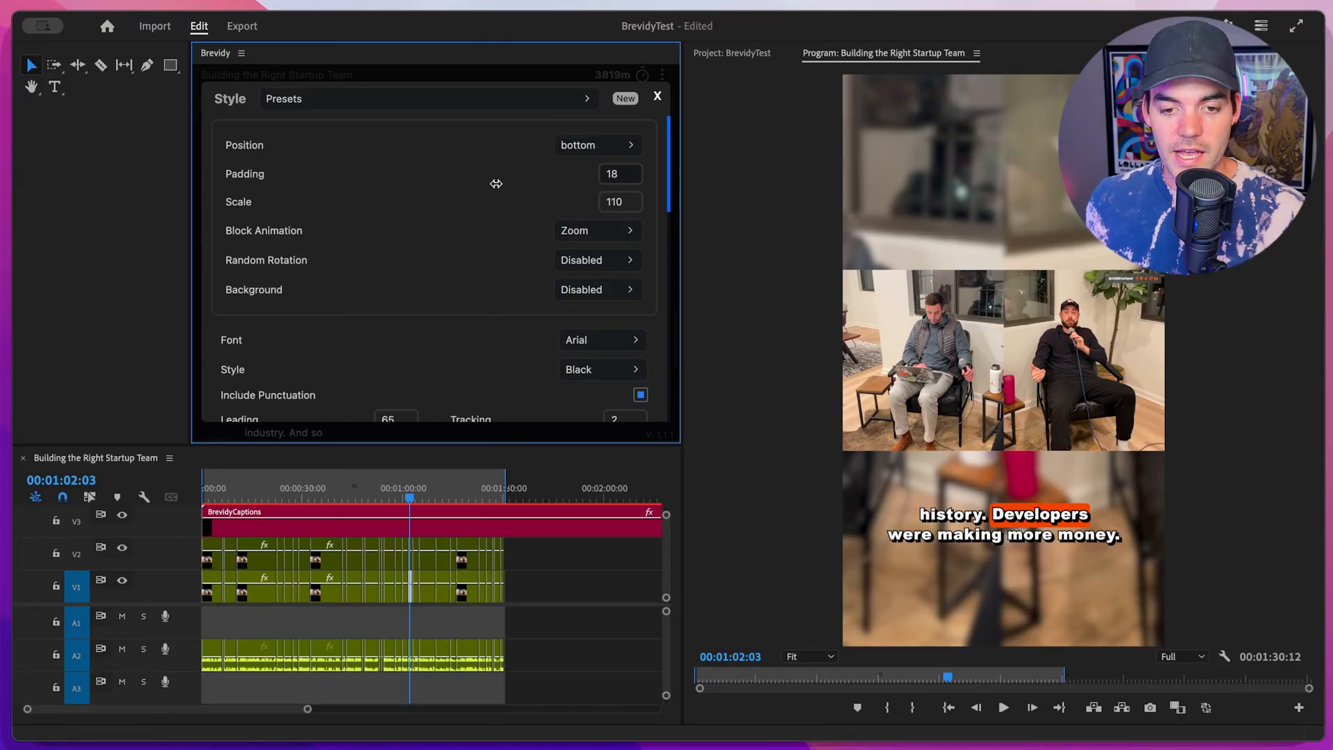
pyautogui.scroll(-3)
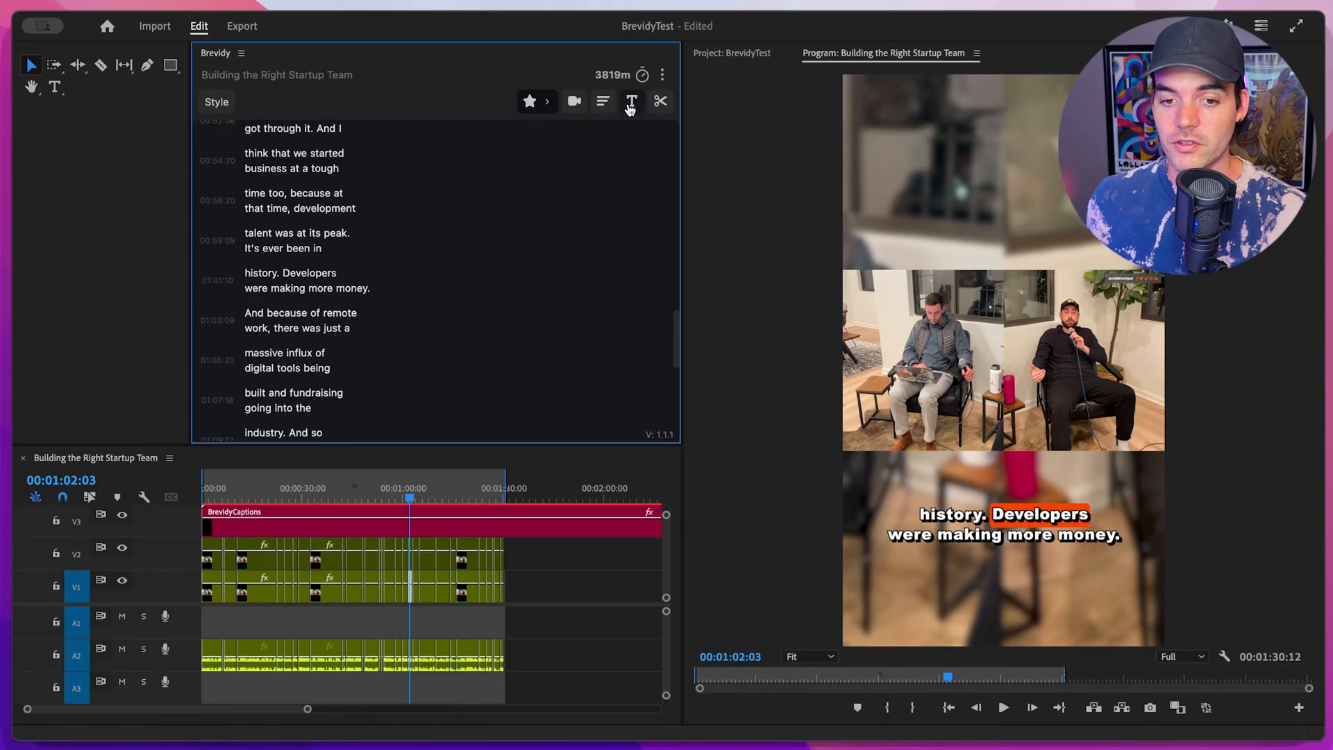
pyautogui.click(631, 102)
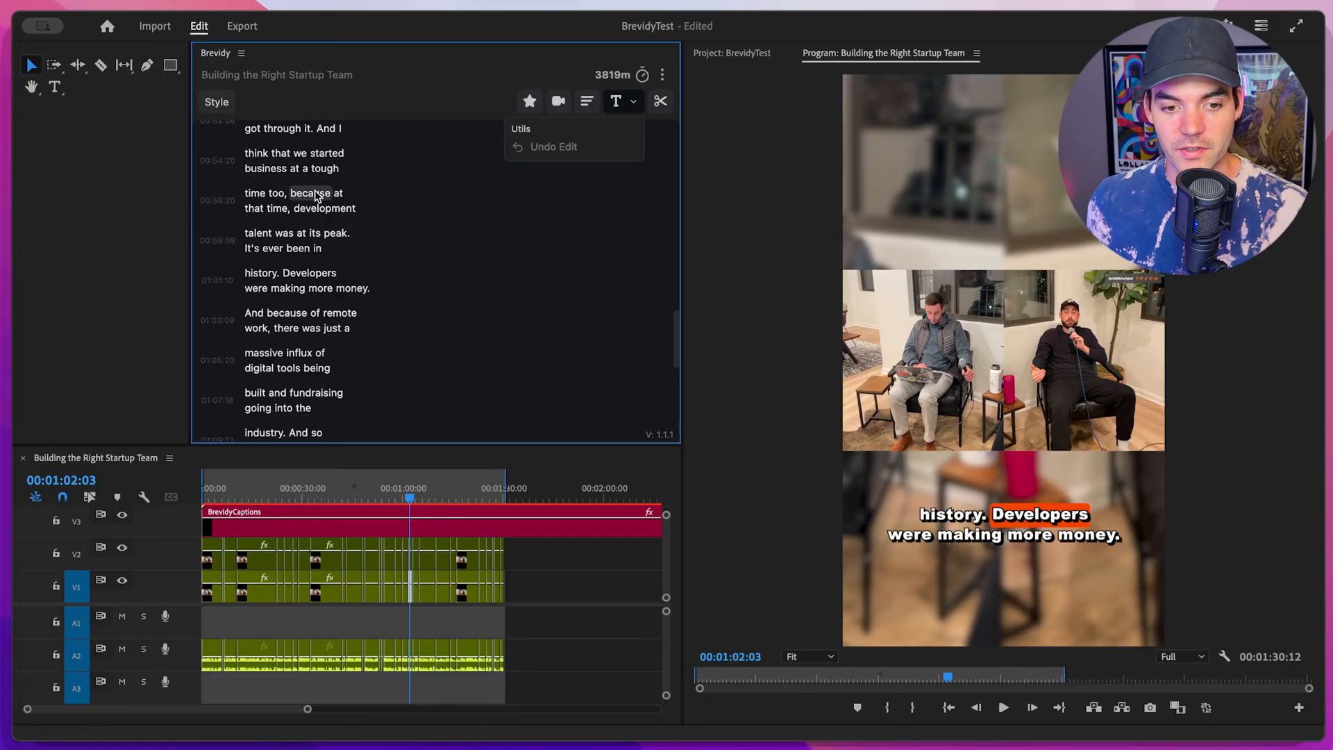
pyautogui.click(293, 201)
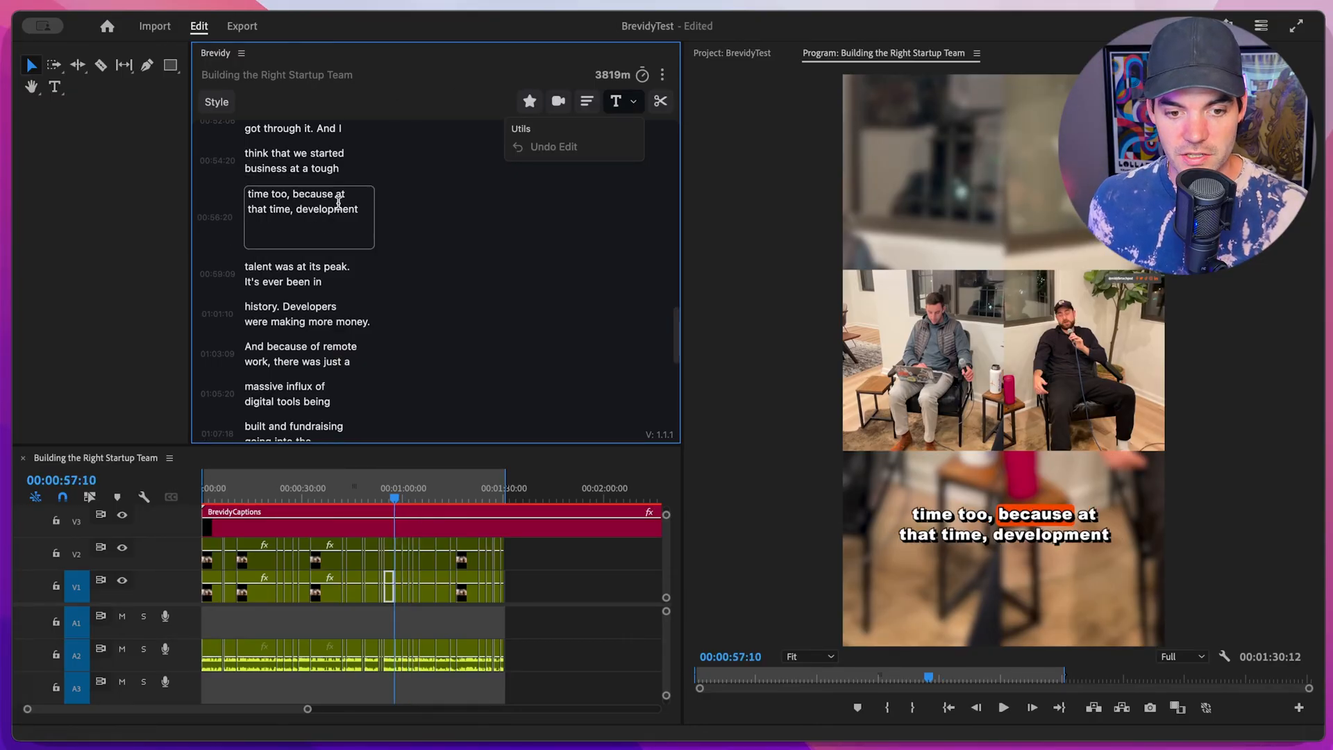
pyautogui.write('the')
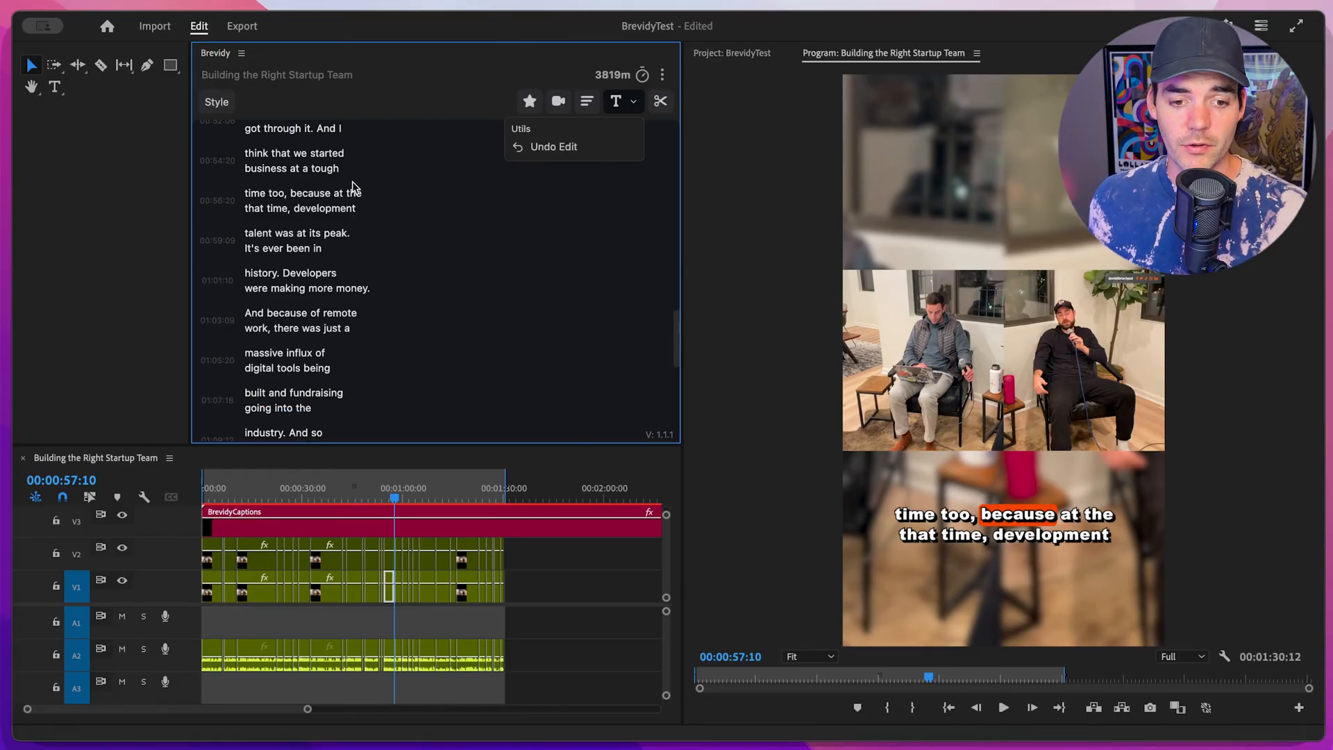
pyautogui.moveTo(561, 151)
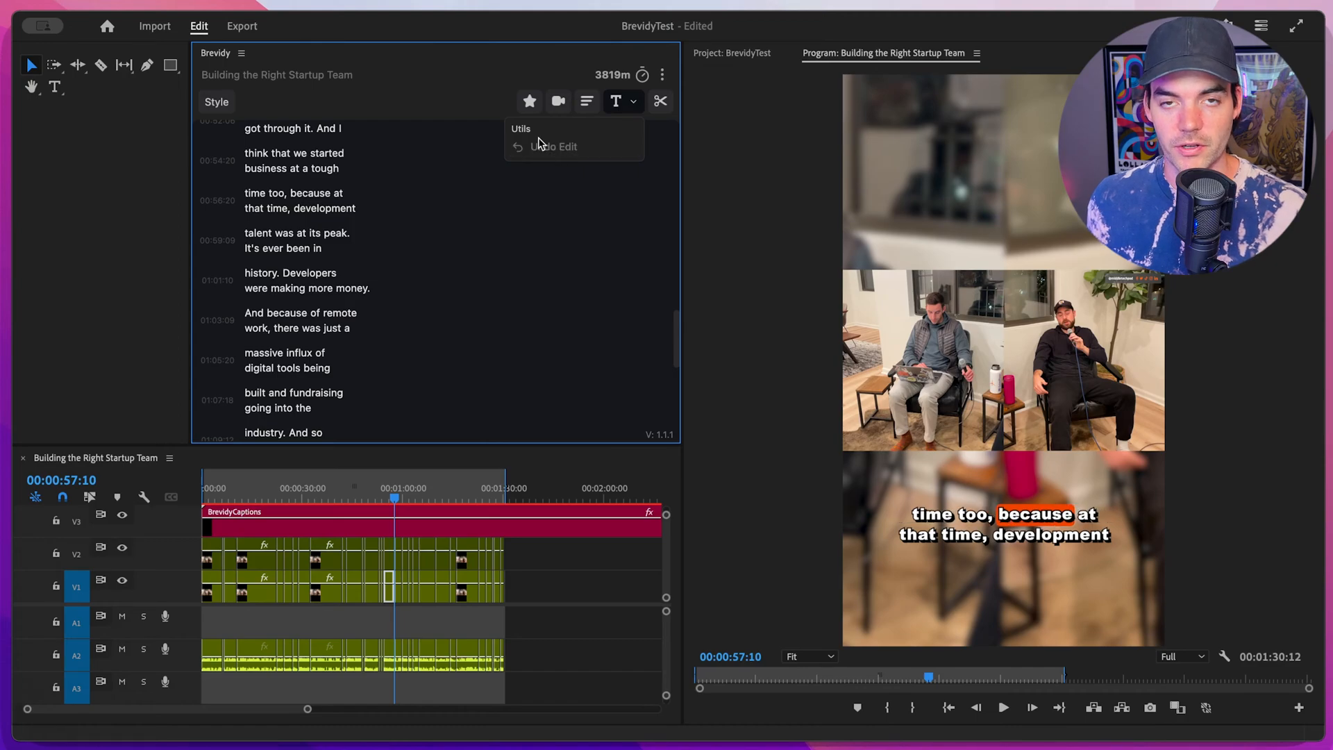
pyautogui.moveTo(370, 218)
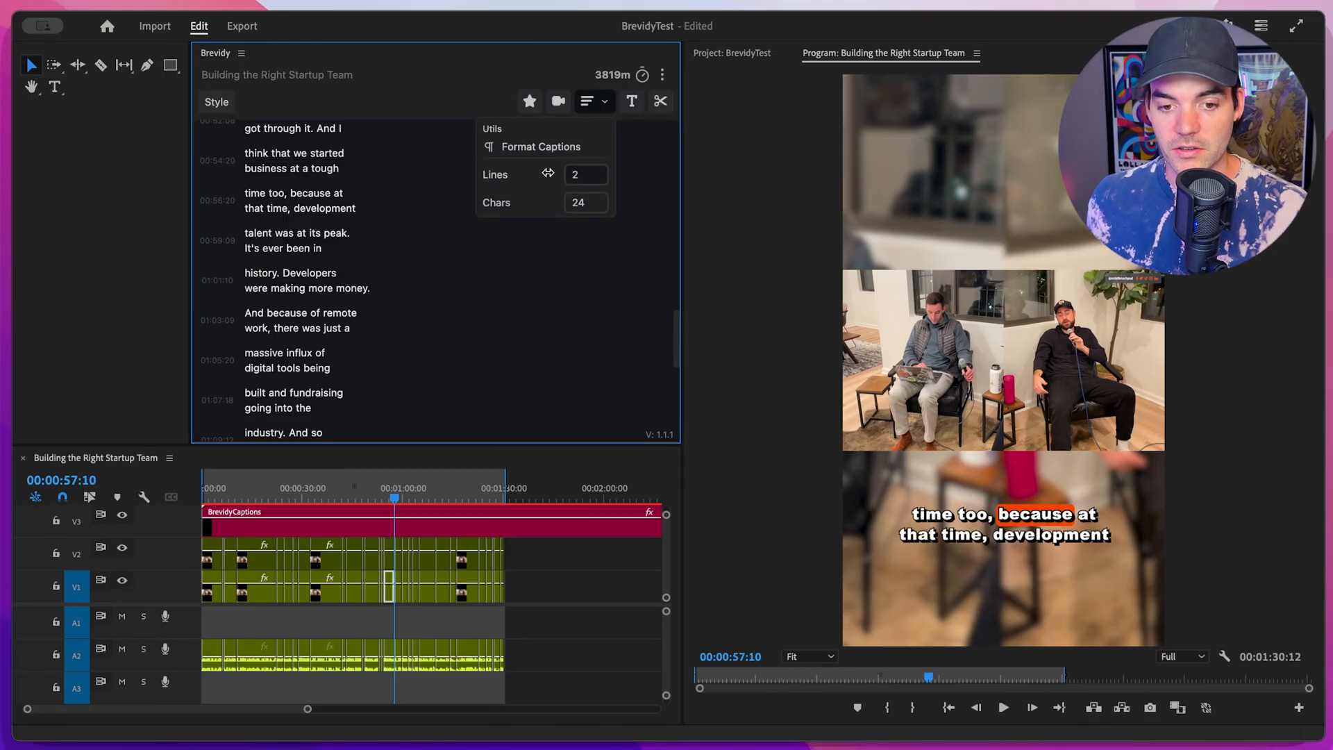
# Format the captions to 1 line with at most 20 characters per line
pyautogui.click(572, 174)
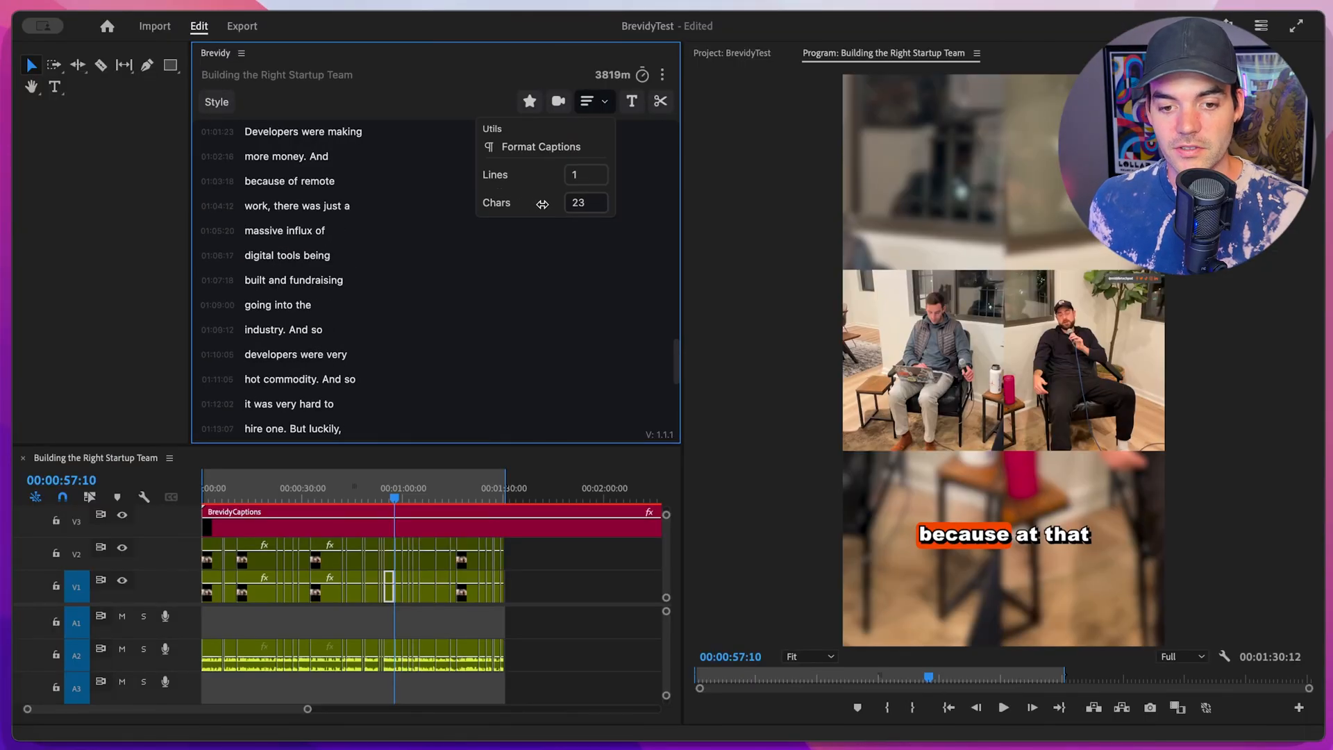
pyautogui.scroll(-3)
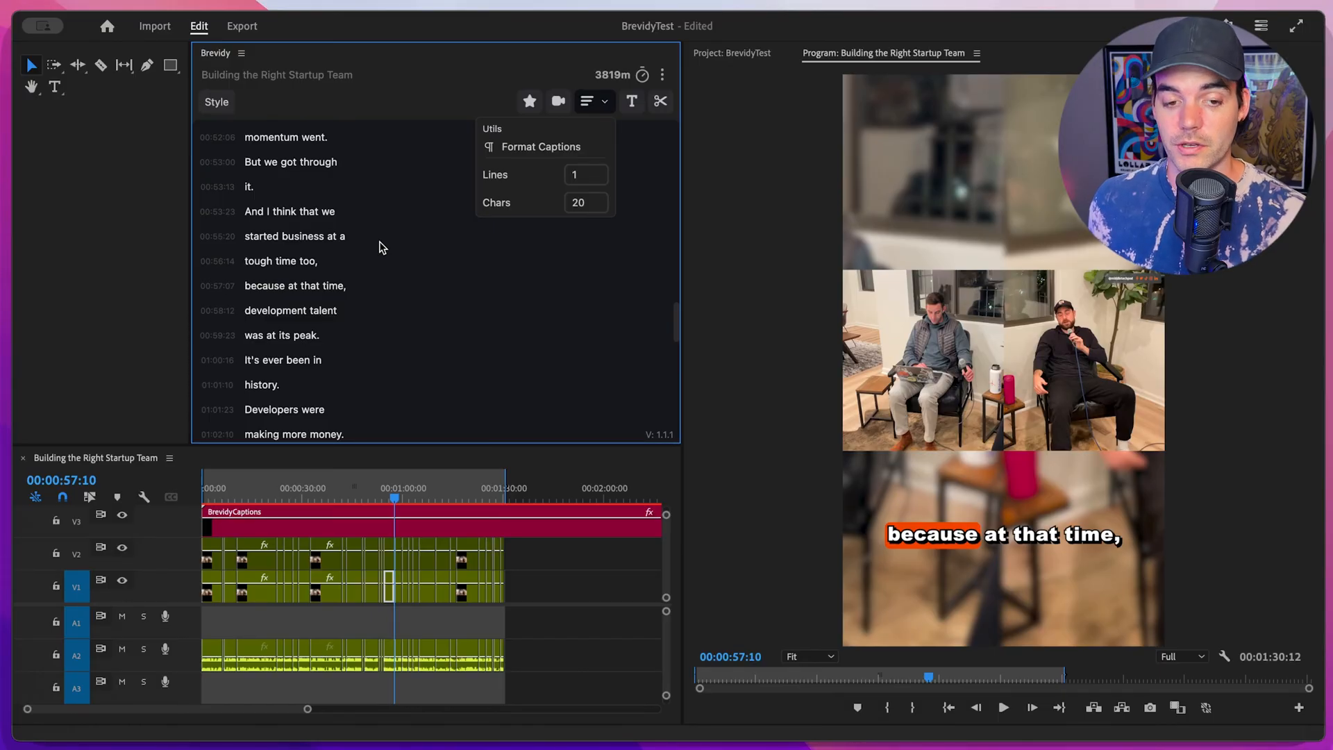
pyautogui.moveTo(417, 238)
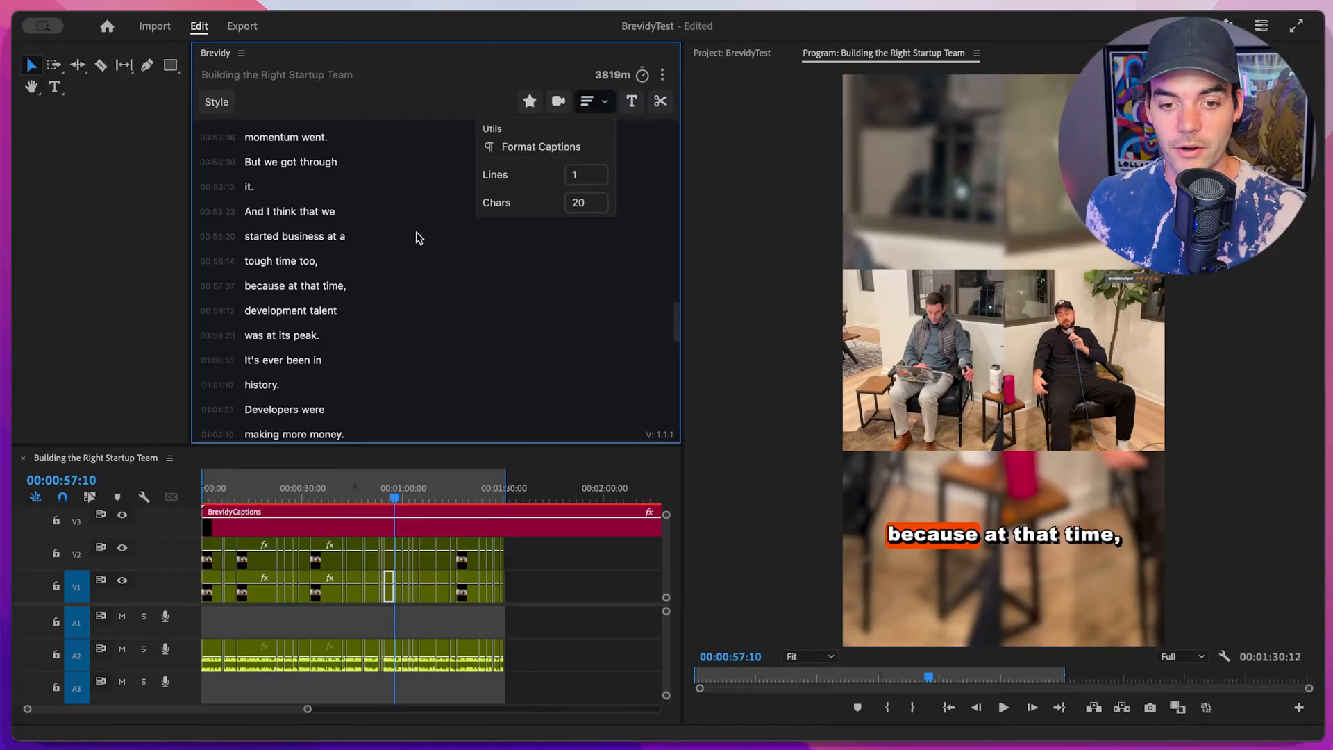
pyautogui.moveTo(252, 166)
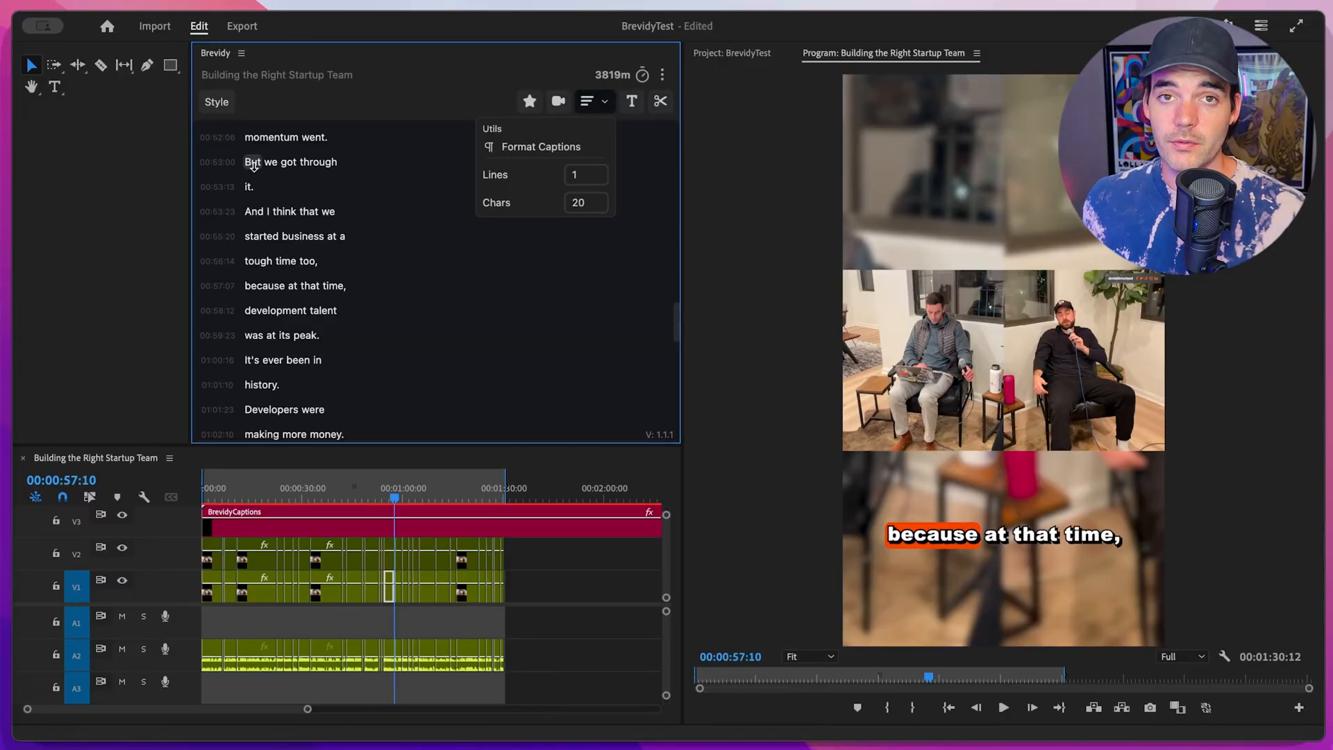
pyautogui.moveTo(273, 181)
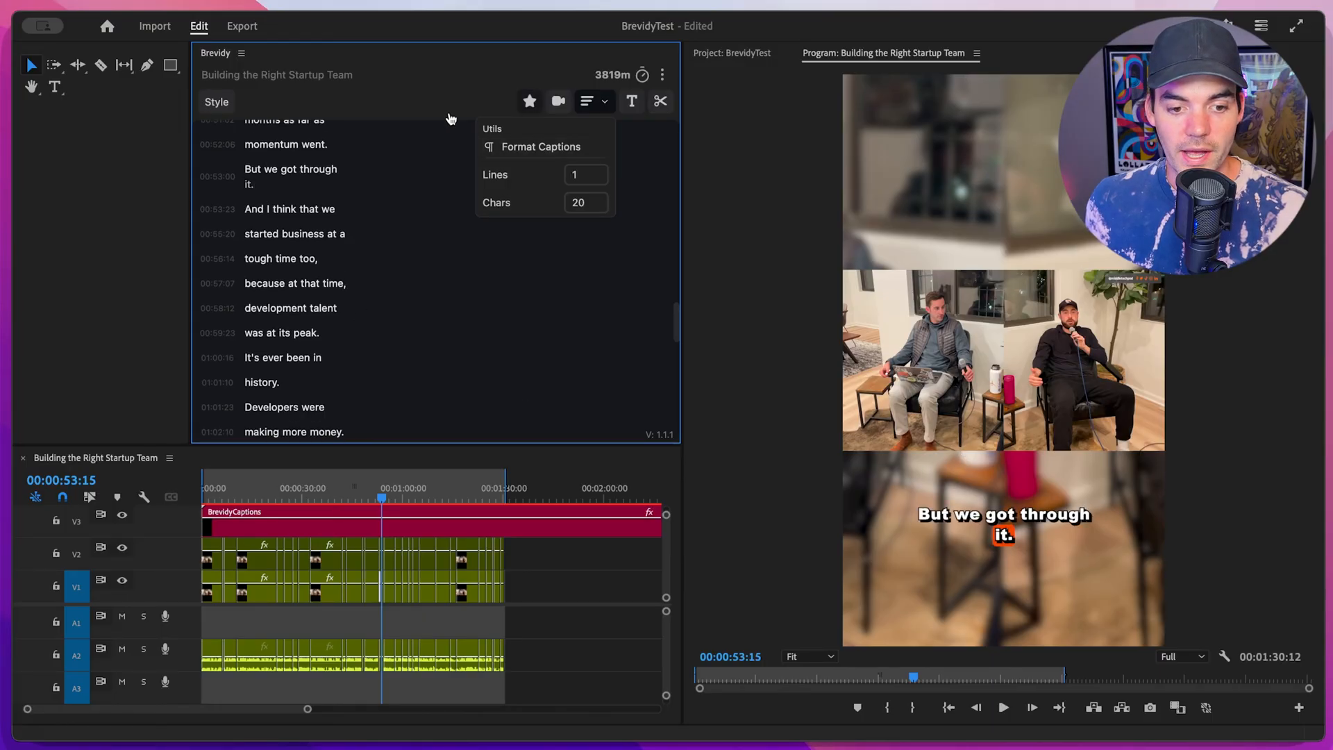
# Scroll the transcript to merge 'it.' into the 'But we got through' caption
pyautogui.scroll(-3)
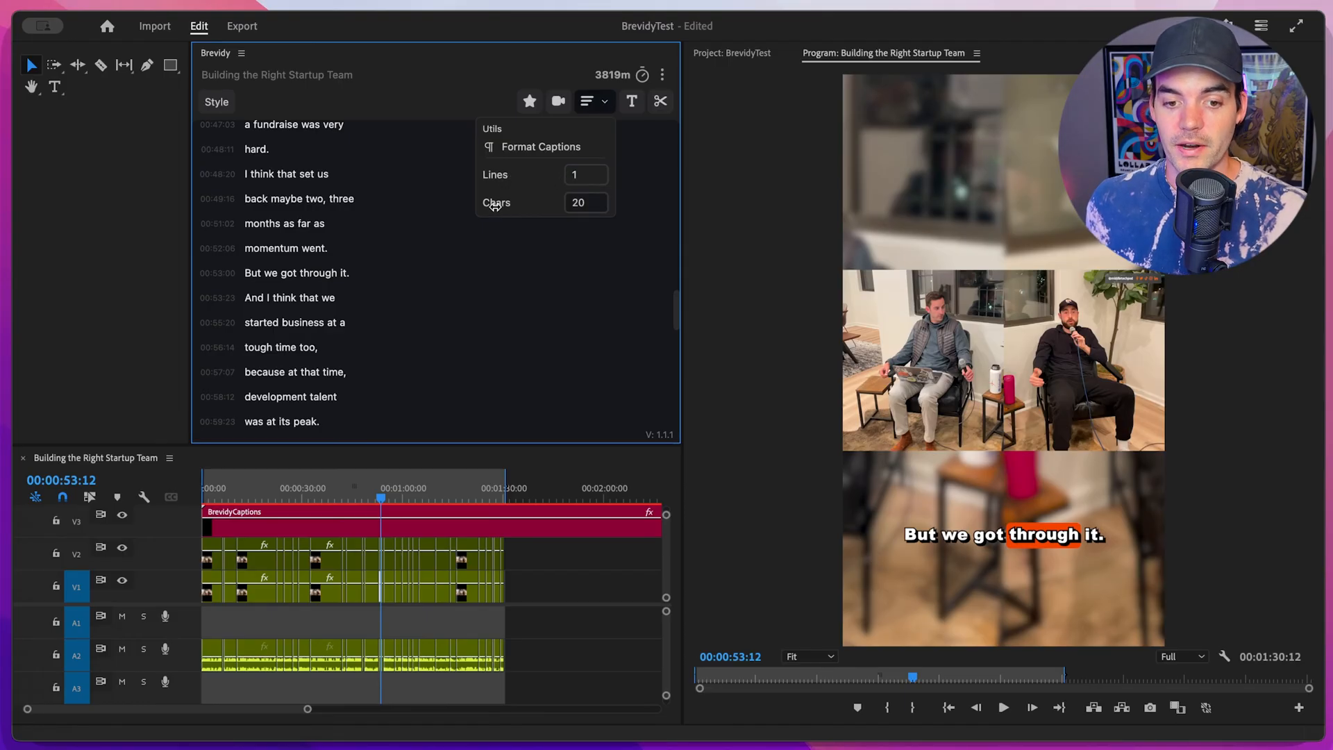
pyautogui.moveTo(548, 153)
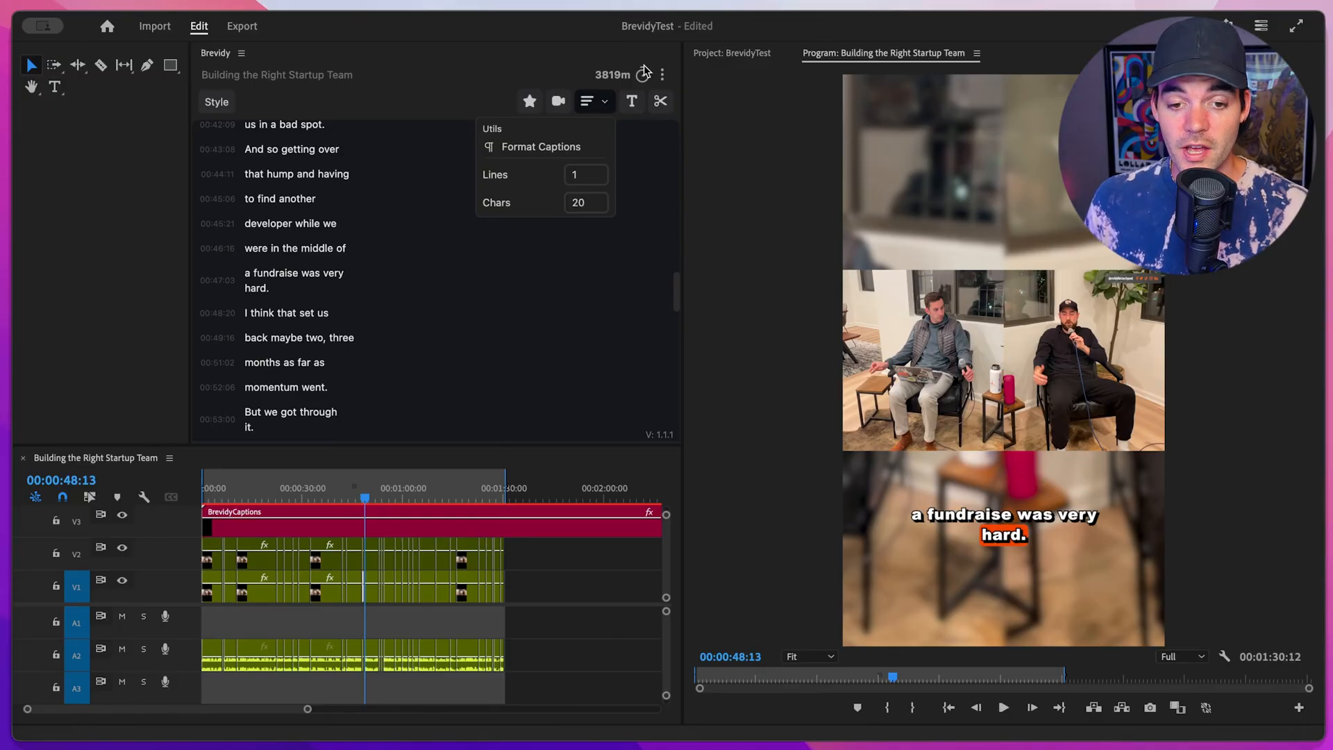
pyautogui.click(662, 75)
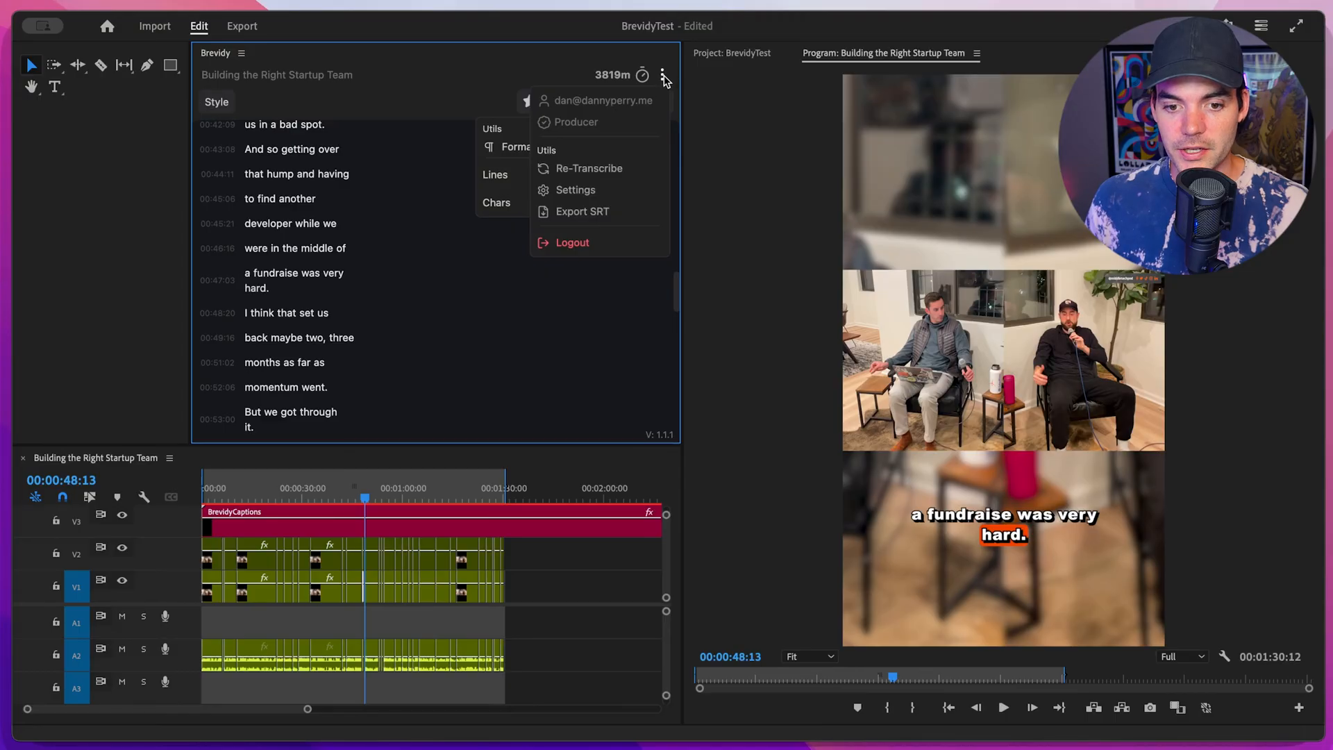
pyautogui.moveTo(589, 168)
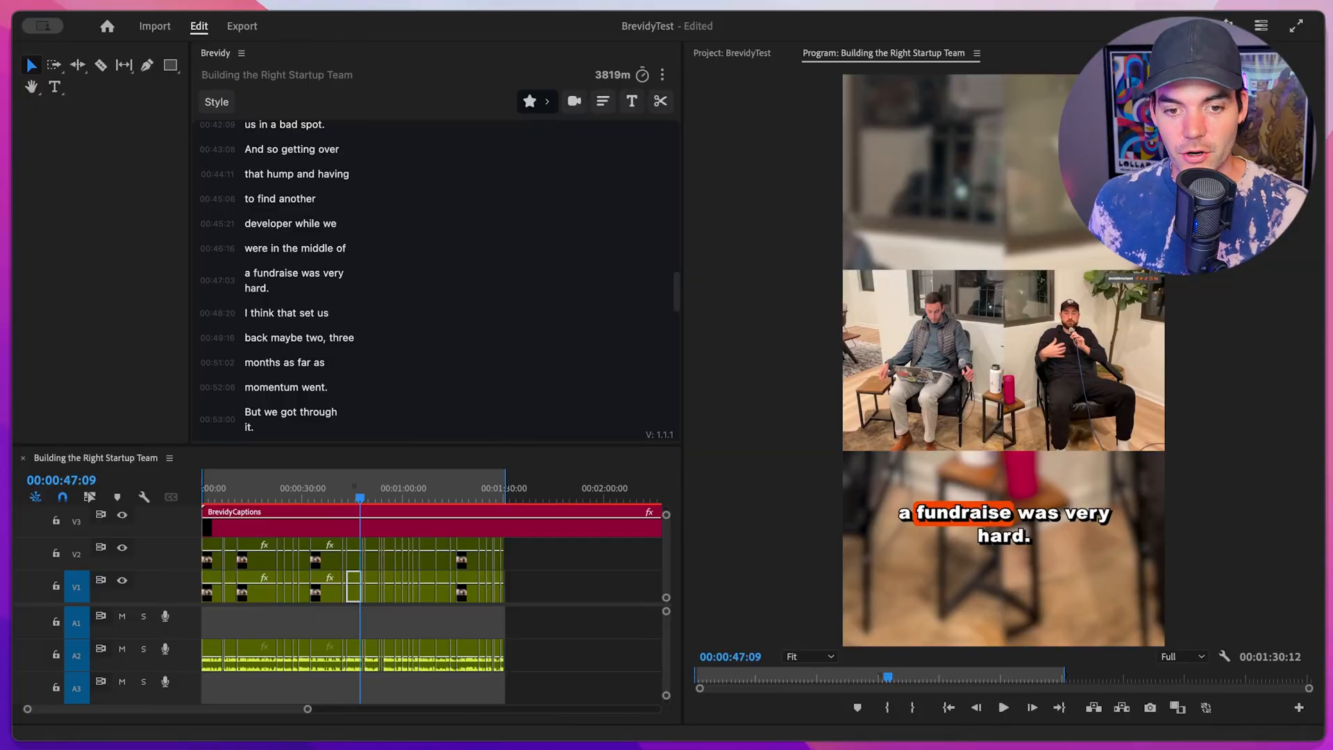
# Mark 'developer' as a highlighted keyword with the star highlight tool
pyautogui.click(546, 101)
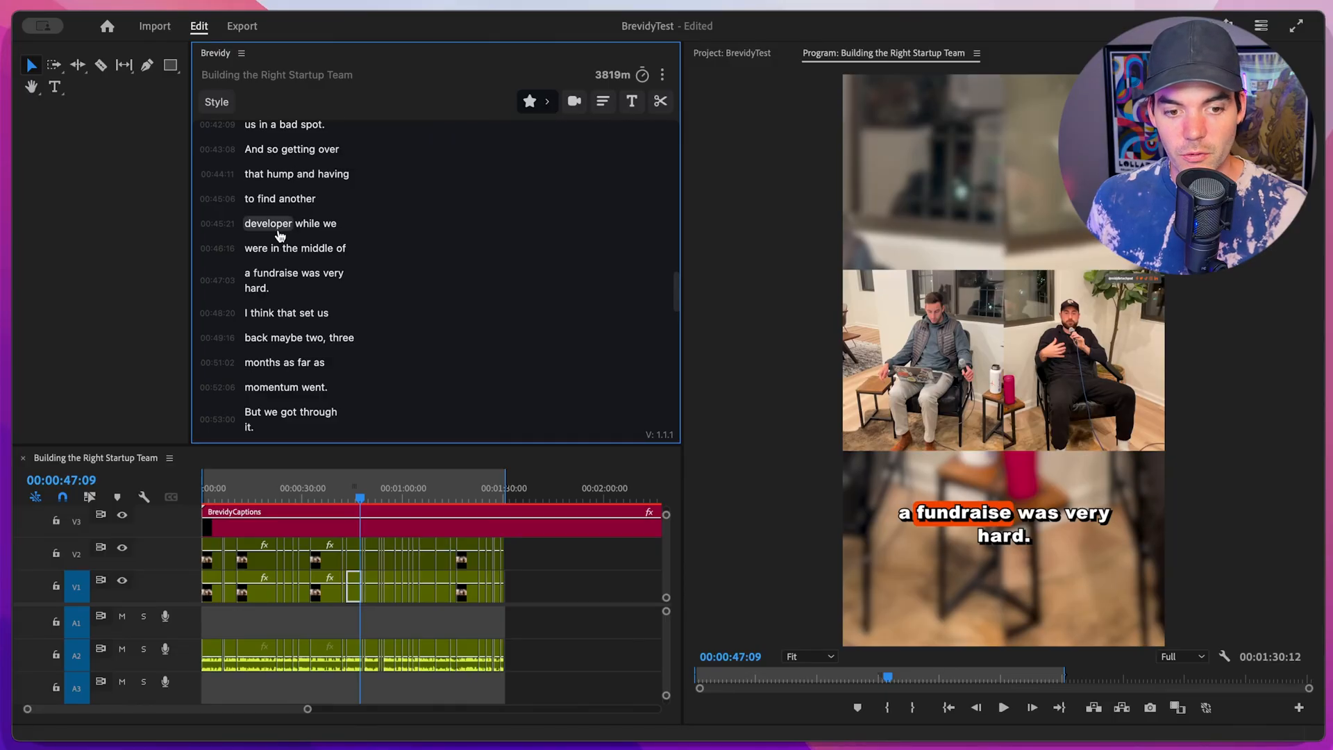
pyautogui.click(268, 223)
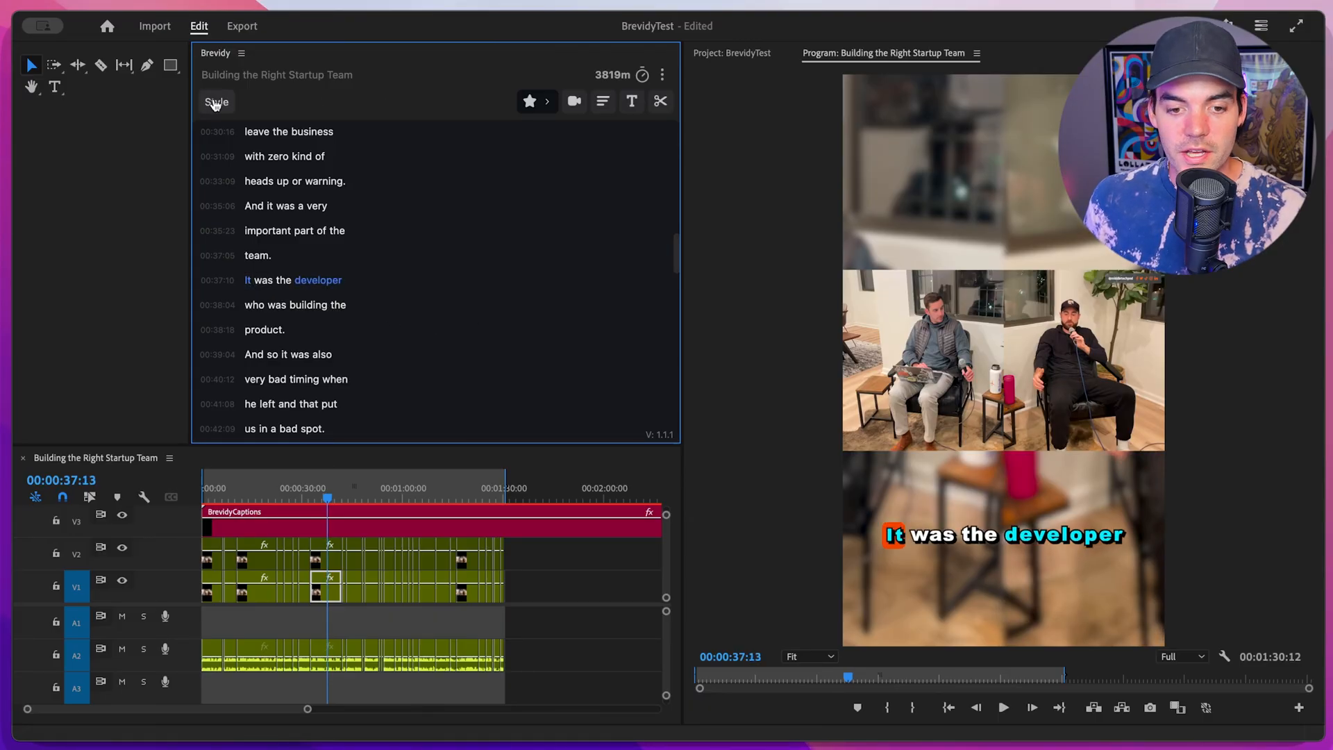
pyautogui.click(216, 102)
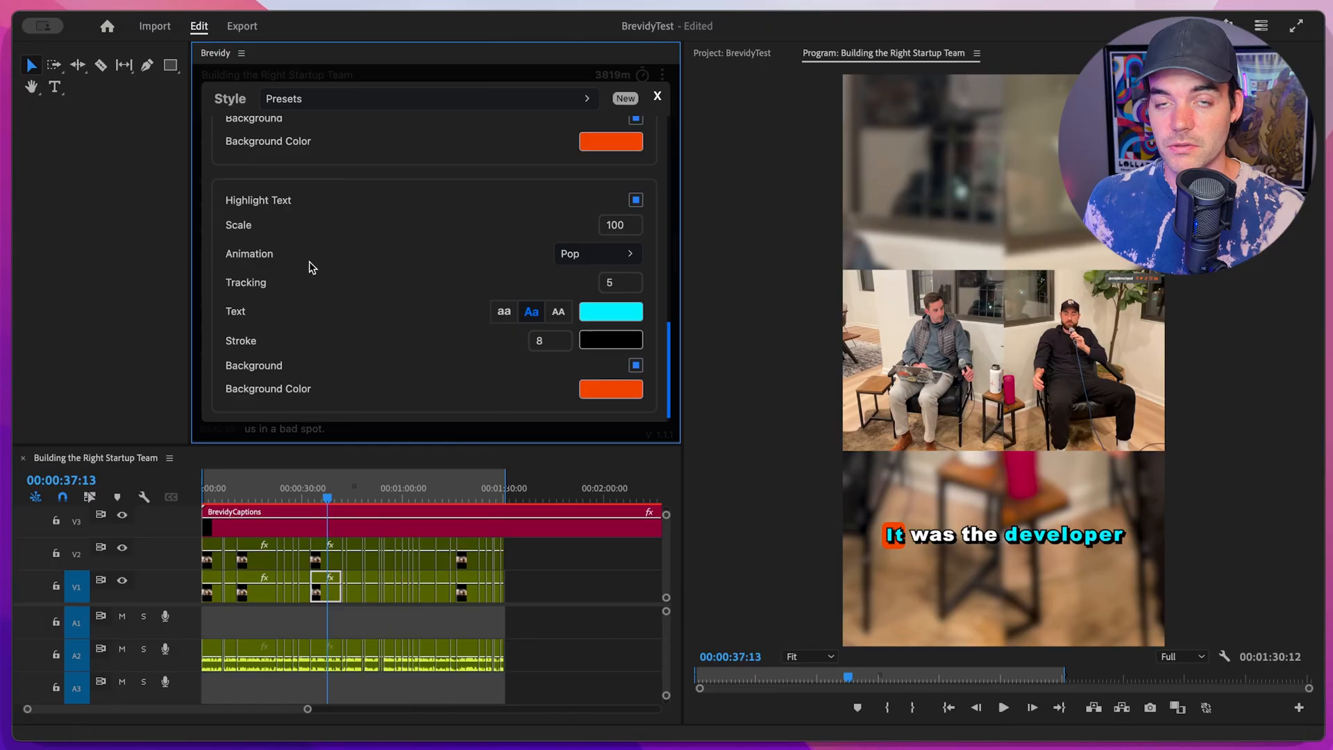
pyautogui.click(660, 101)
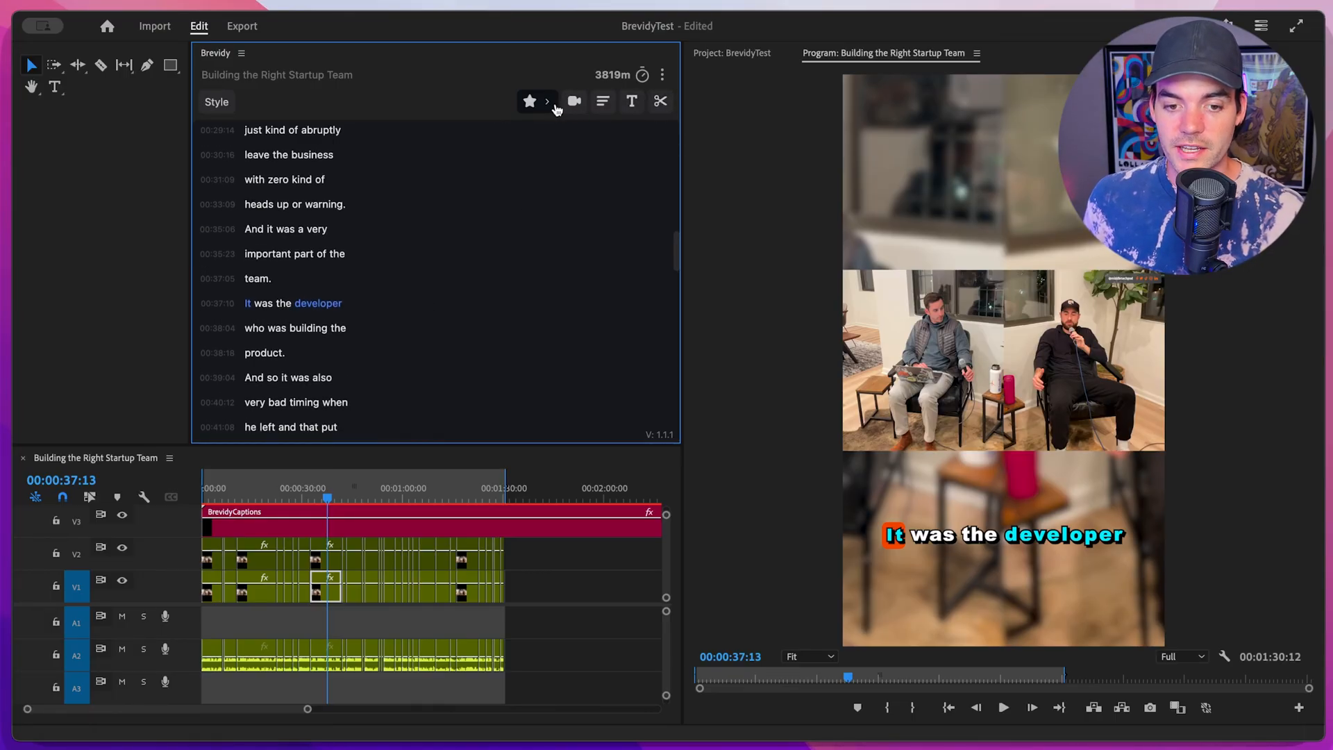
# Run automatic keyword highlighting from the star dropdown in the Brevidy toolbar
pyautogui.click(529, 101)
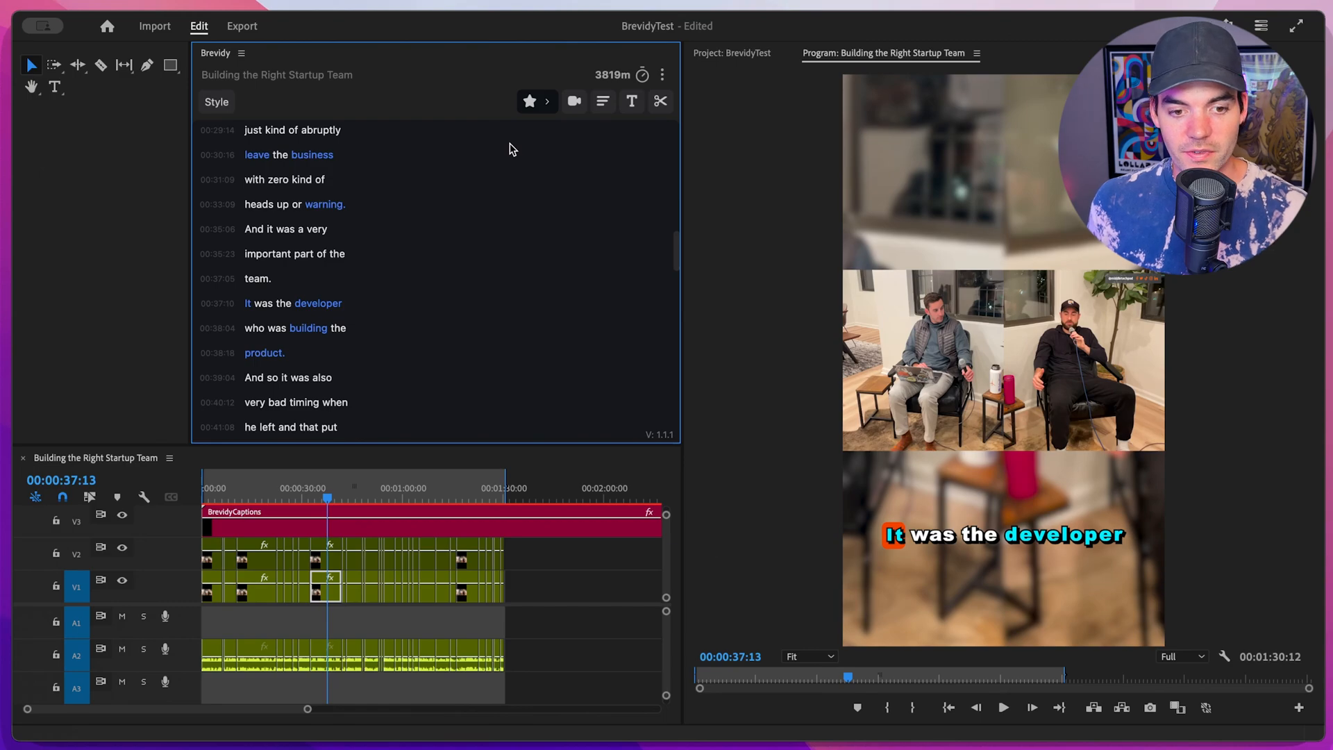
pyautogui.scroll(-3)
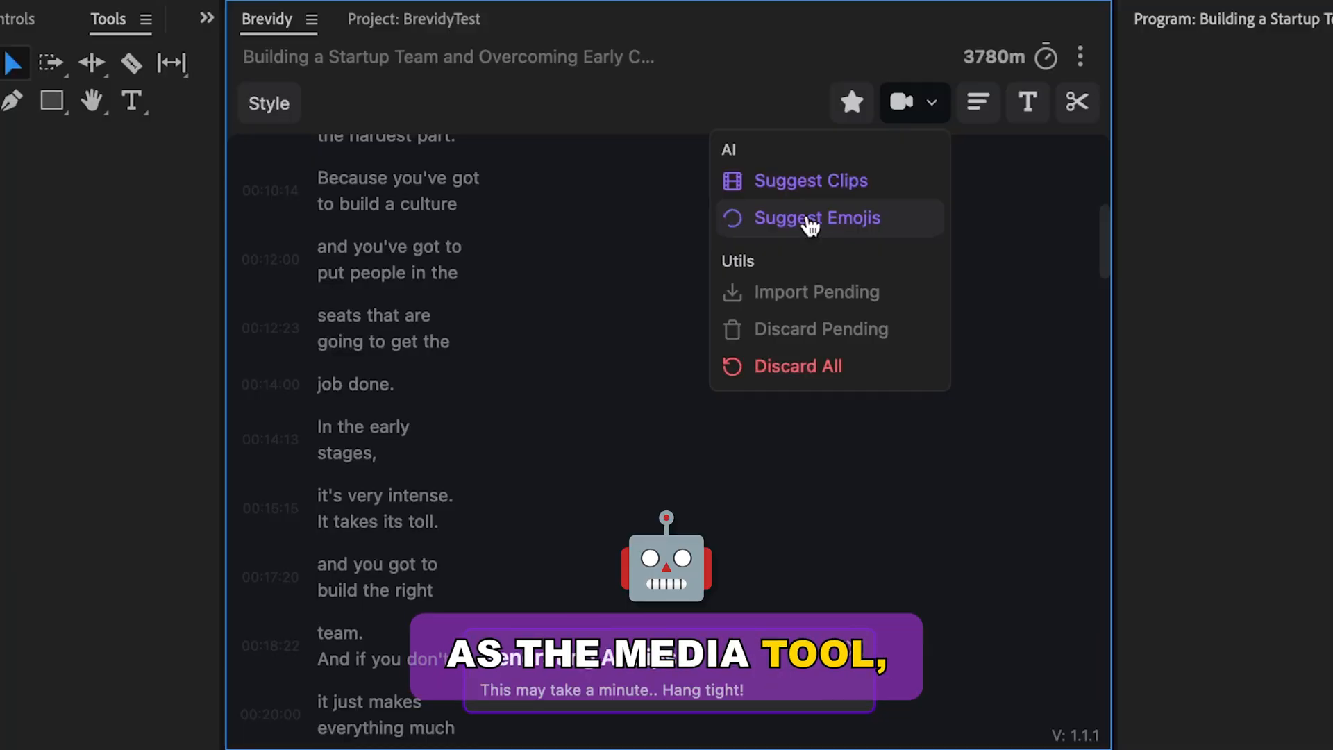
# Run Suggest Emojis from the AI menu to add emojis beside transcript lines
pyautogui.click(815, 218)
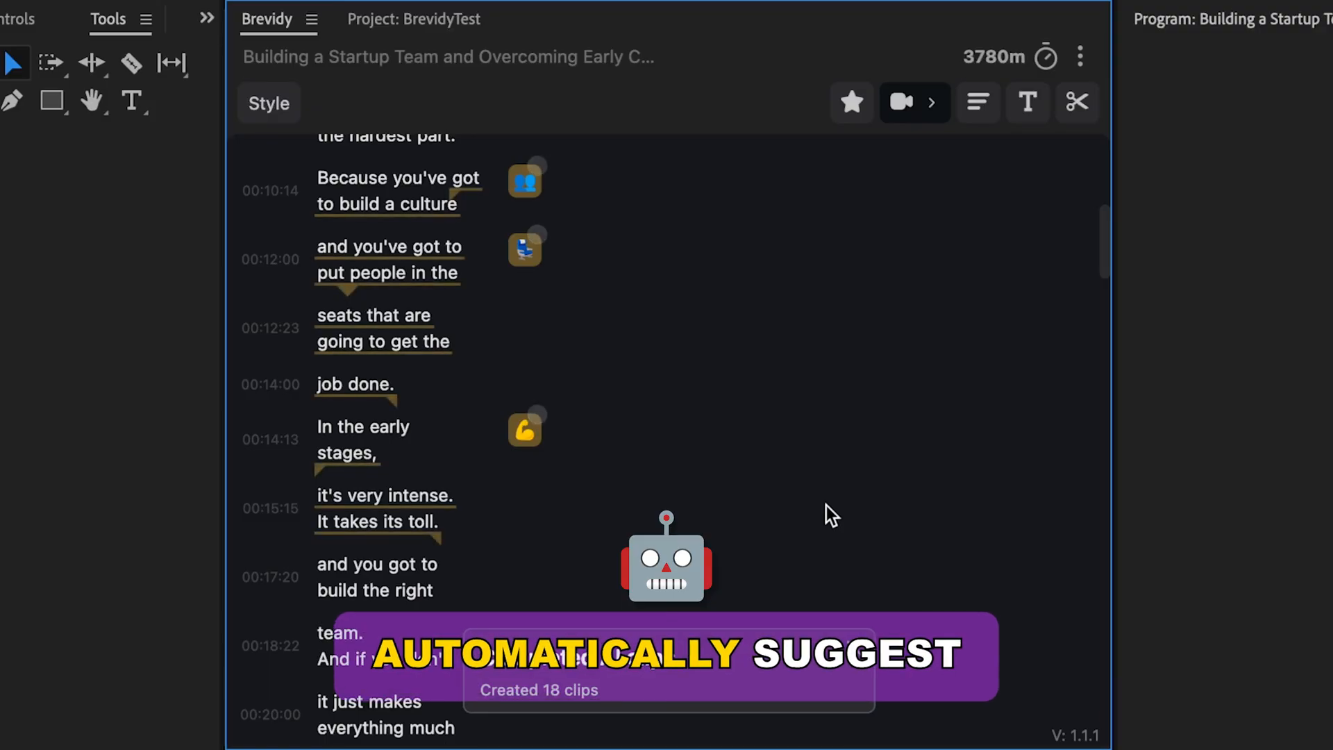